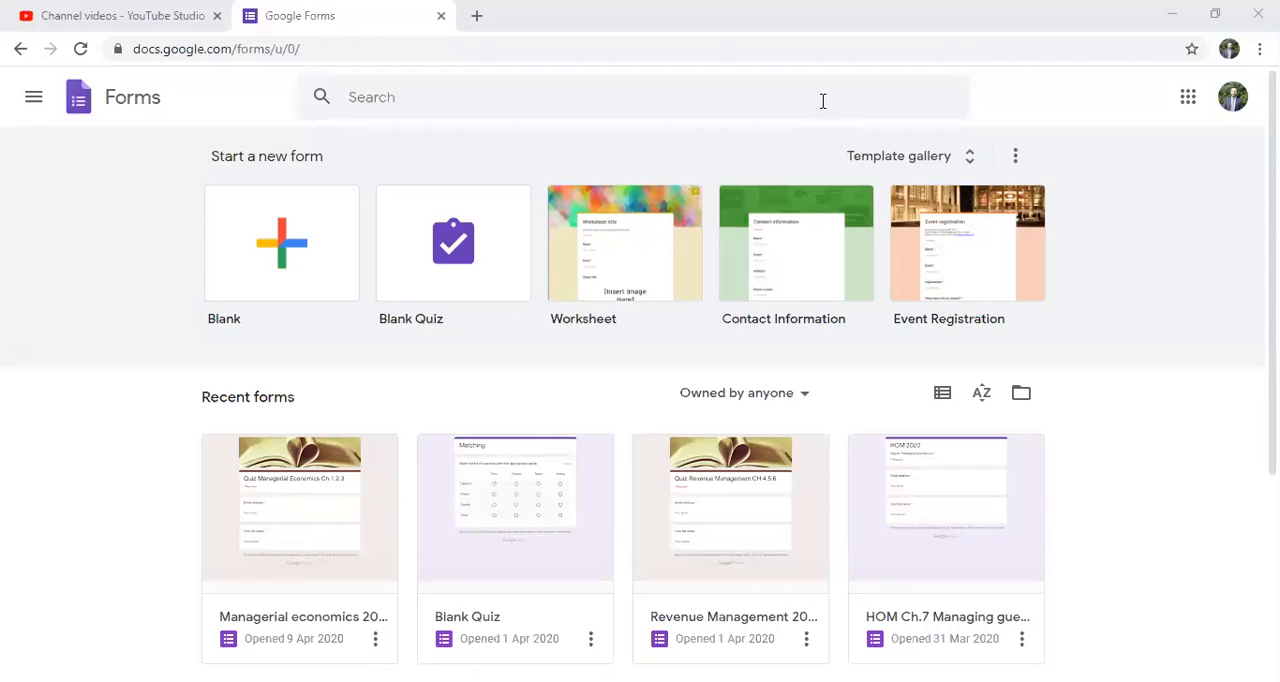
pyautogui.moveTo(348, 216)
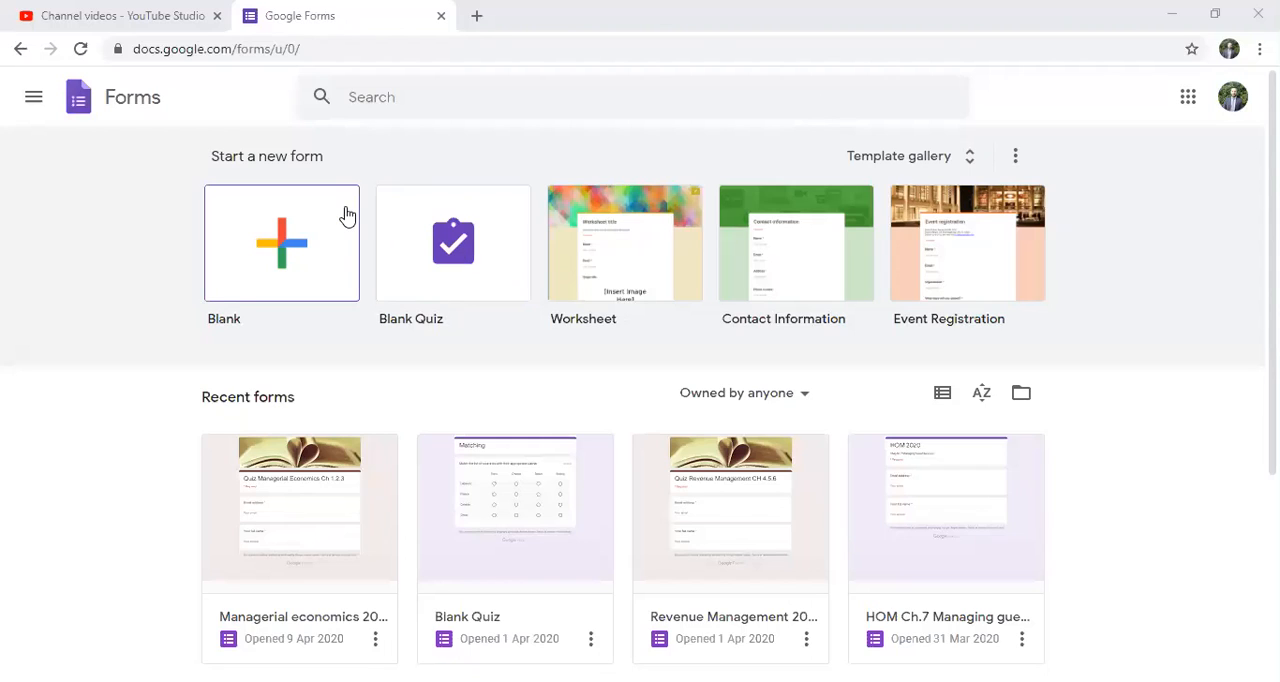
pyautogui.moveTo(332, 150)
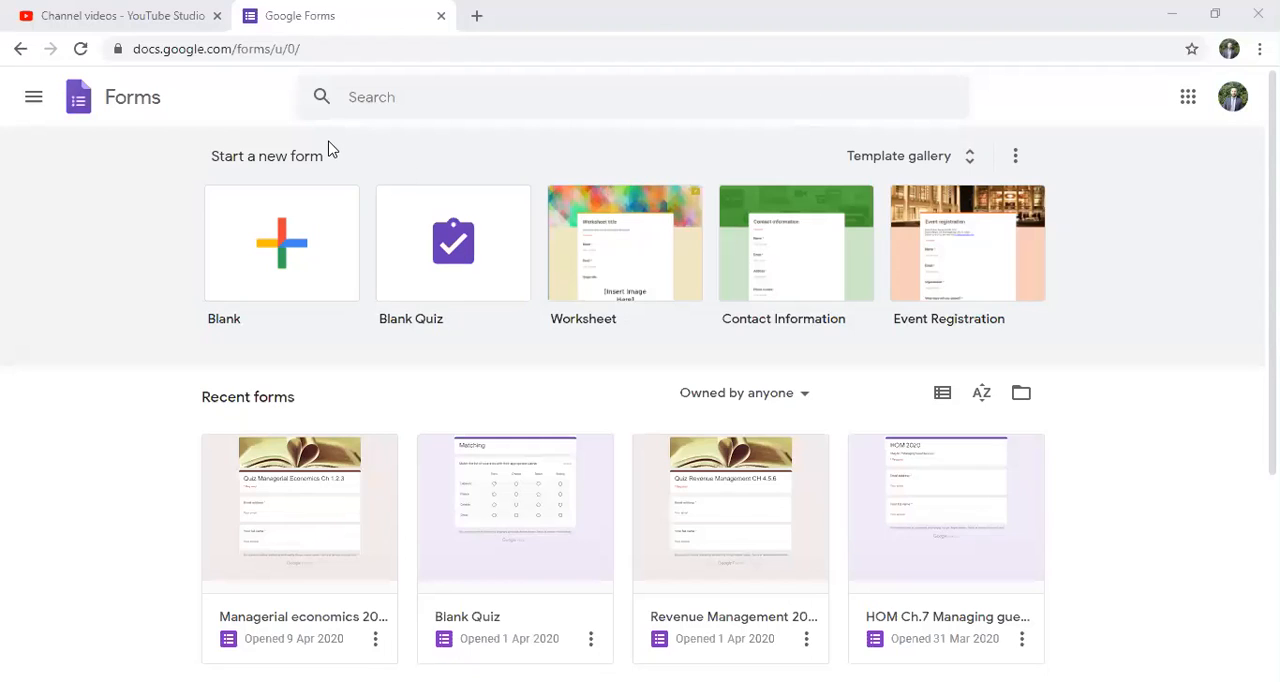
pyautogui.moveTo(136, 248)
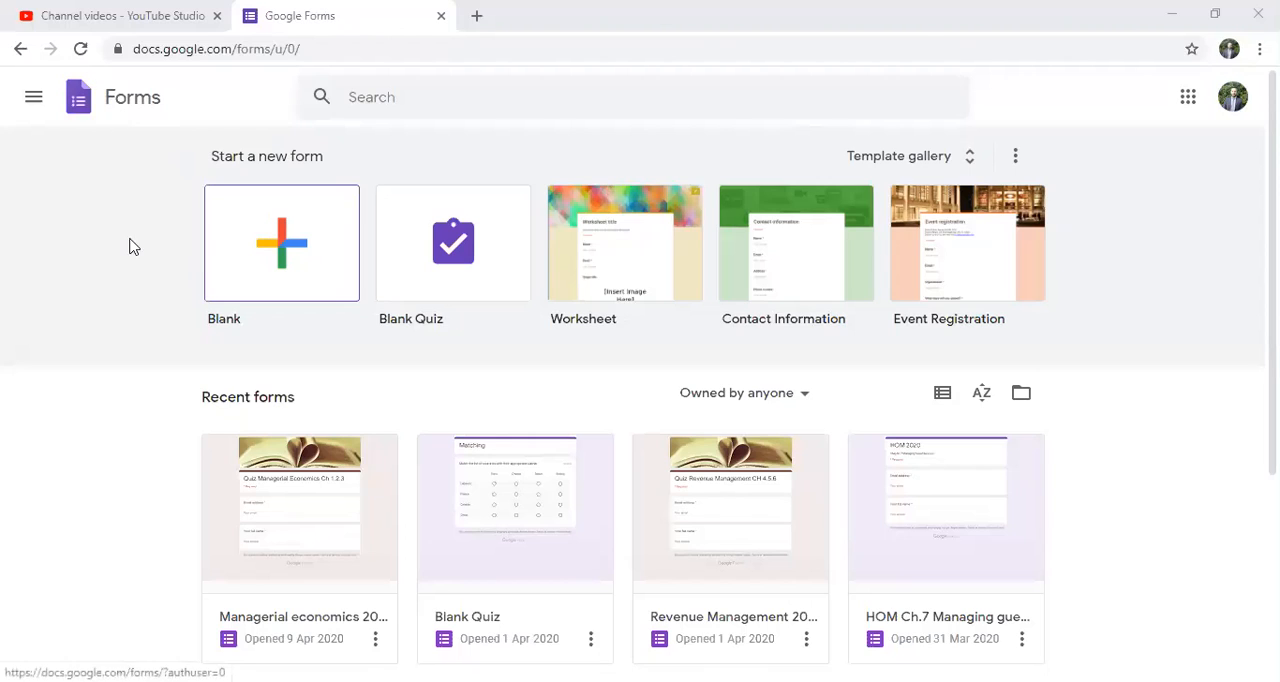
pyautogui.moveTo(280, 290)
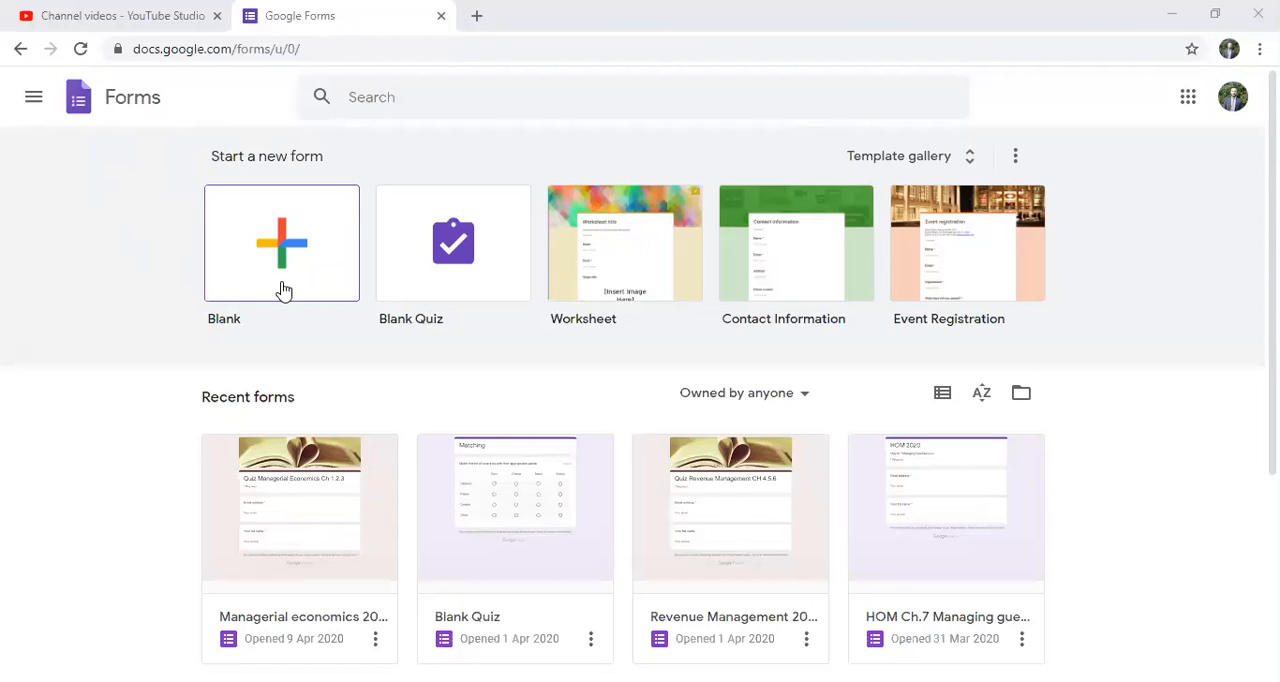
# - Start a new blank form from the Google Forms home page
pyautogui.click(280, 242)
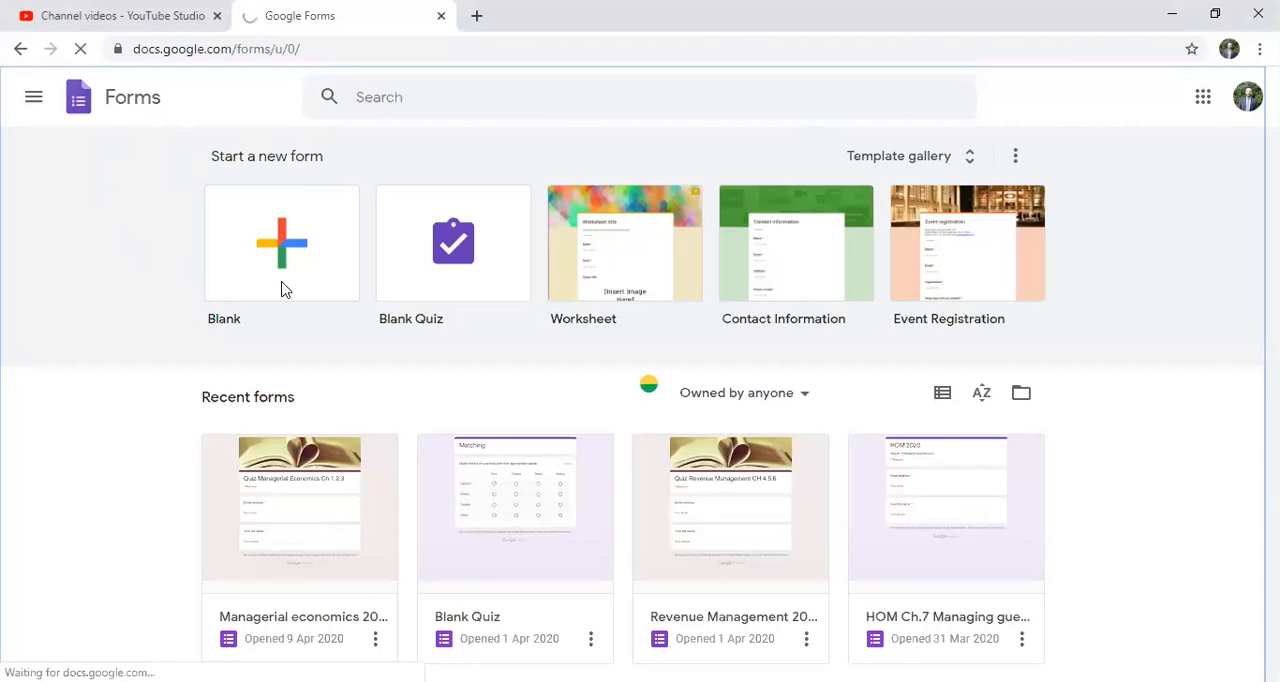
# - Rename the untitled form to 'Attendance Sheet'
pyautogui.click(280, 244)
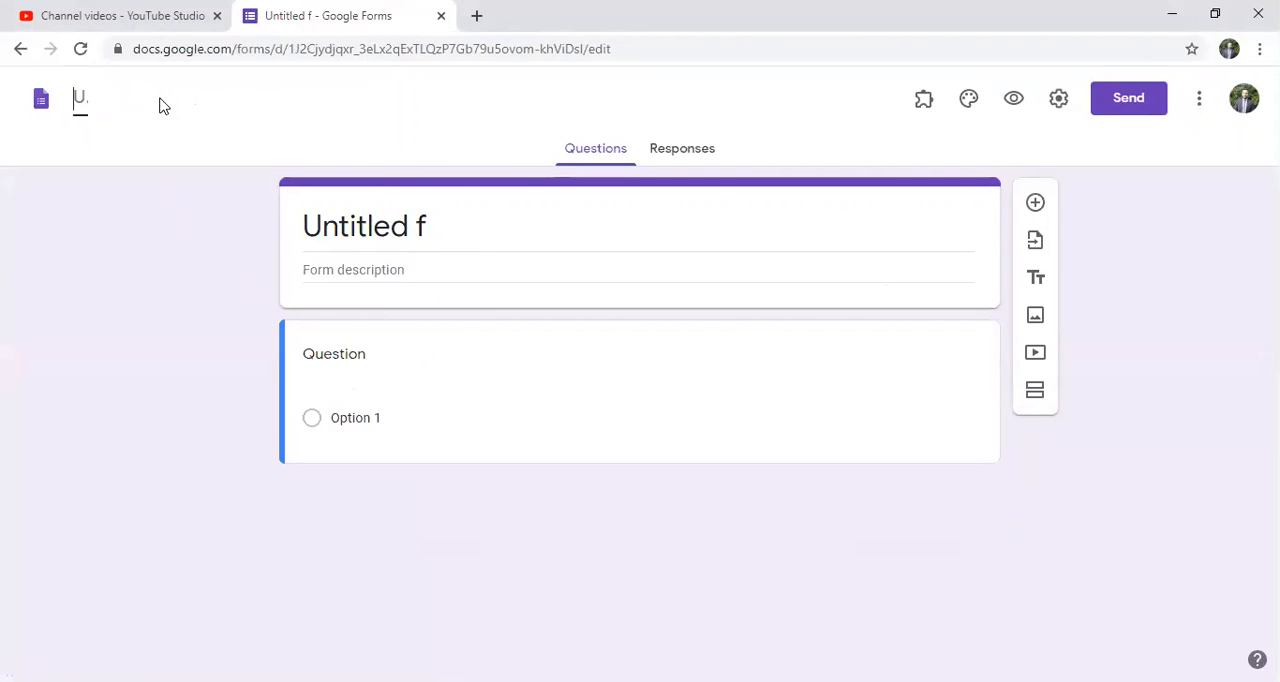
pyautogui.write('Atteb')
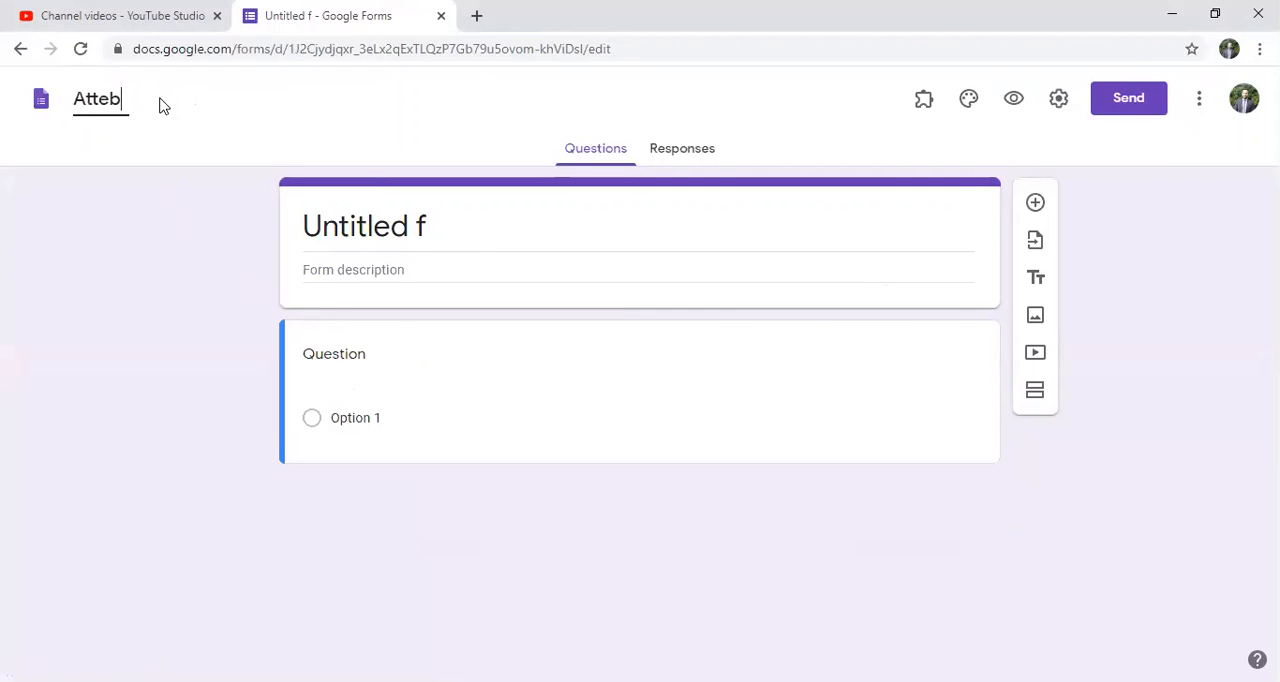
pyautogui.write('Attendance Sheet')
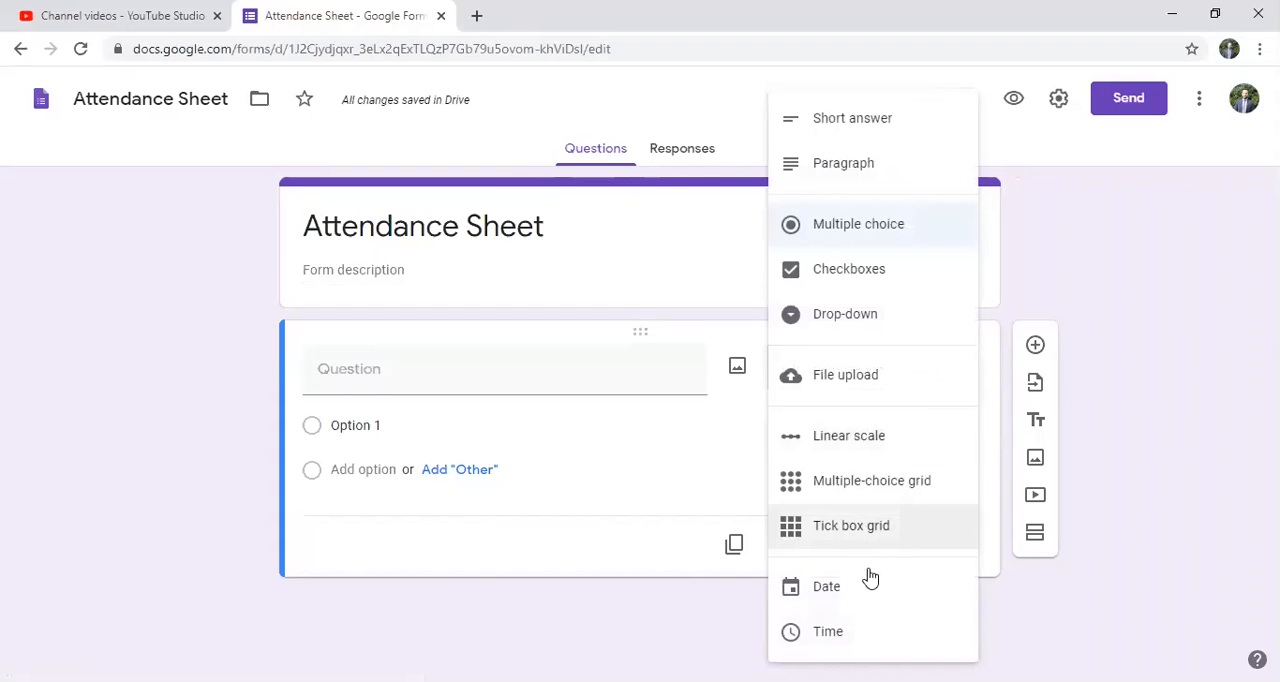
# - Make the first question a Date question titled 'Date and Time' with Include time enabled
pyautogui.click(826, 586)
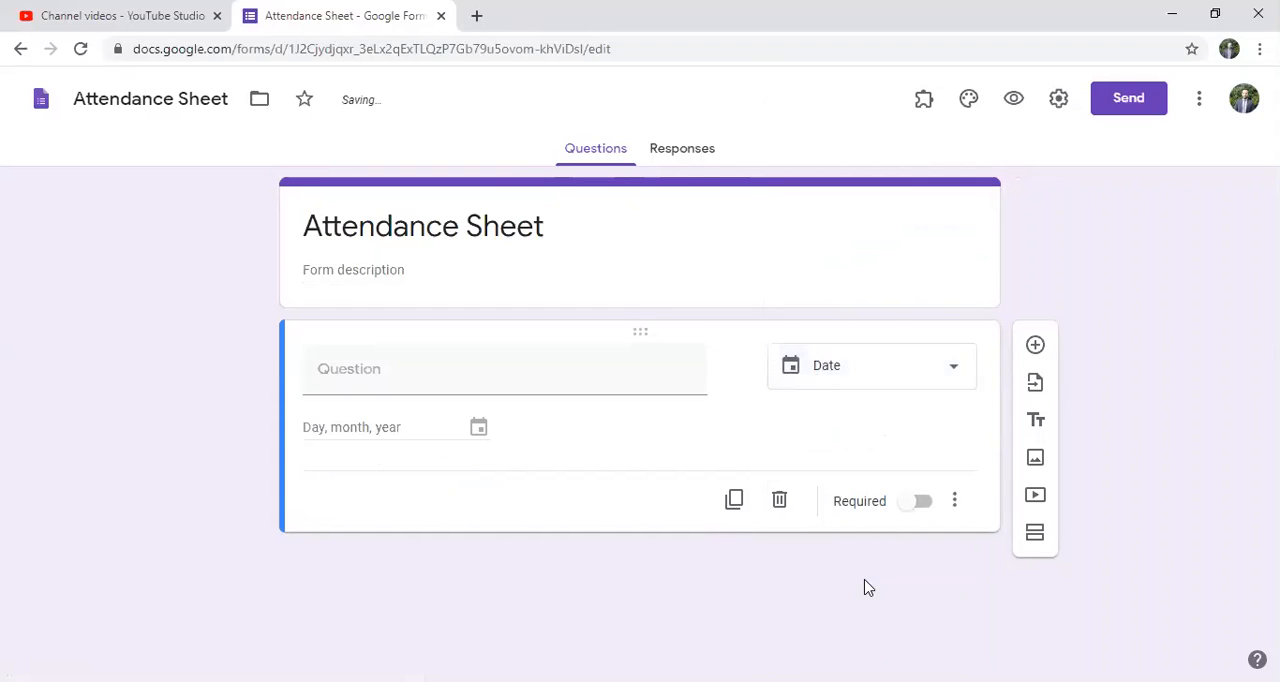
pyautogui.click(504, 368)
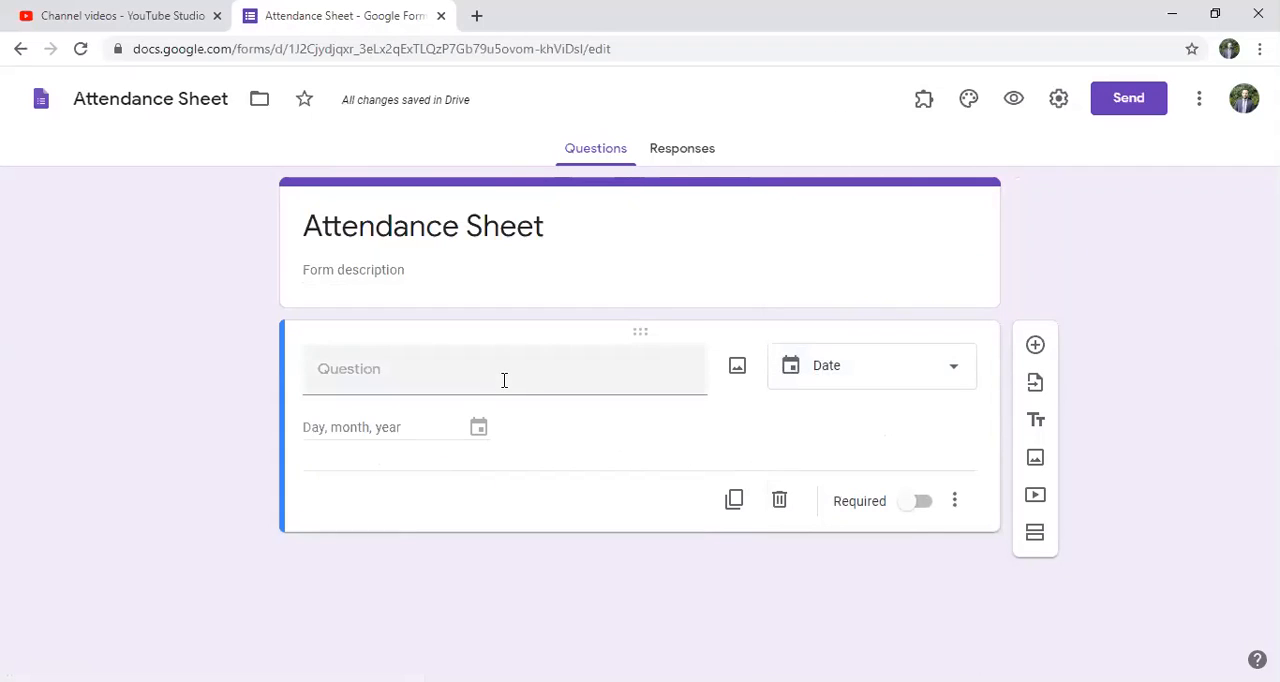
pyautogui.write('Date')
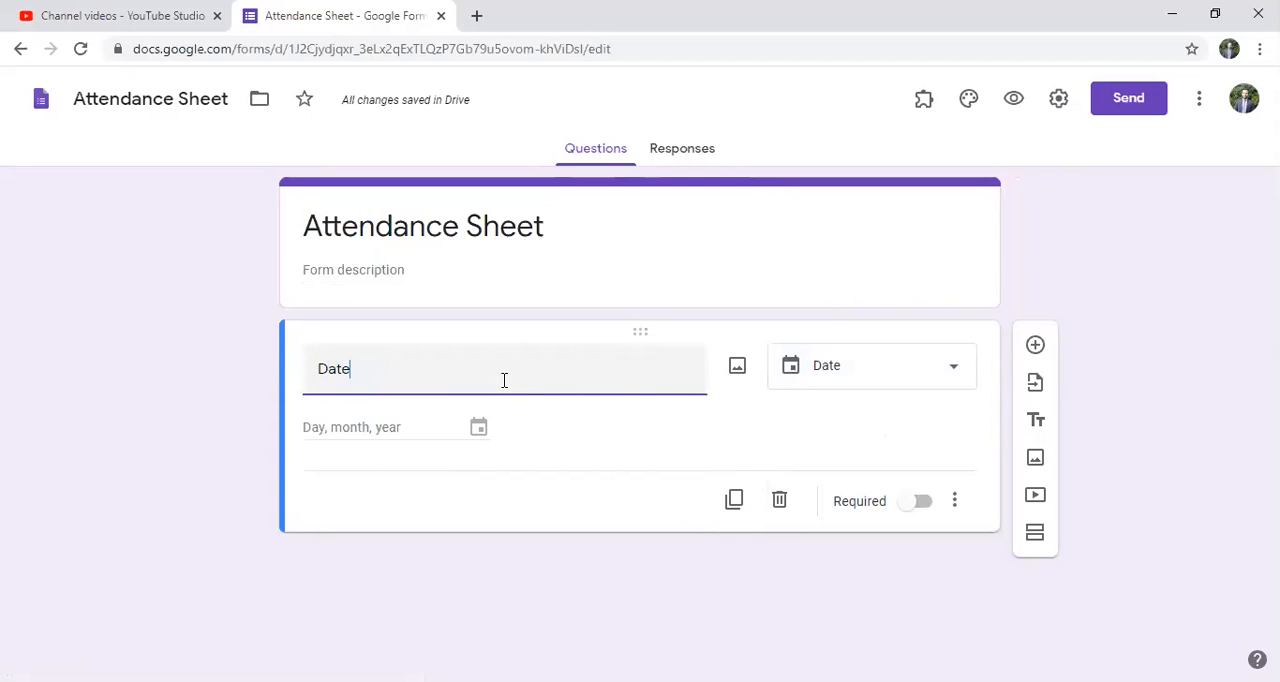
pyautogui.write('and T')
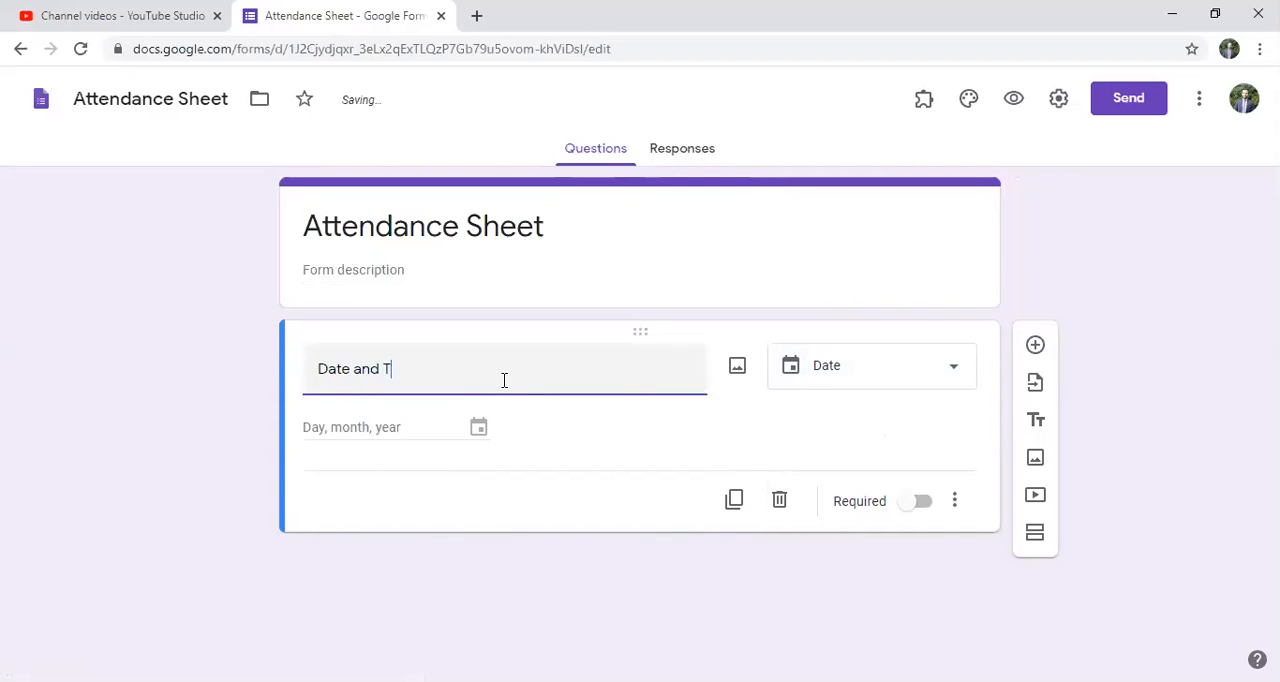
pyautogui.write('ime')
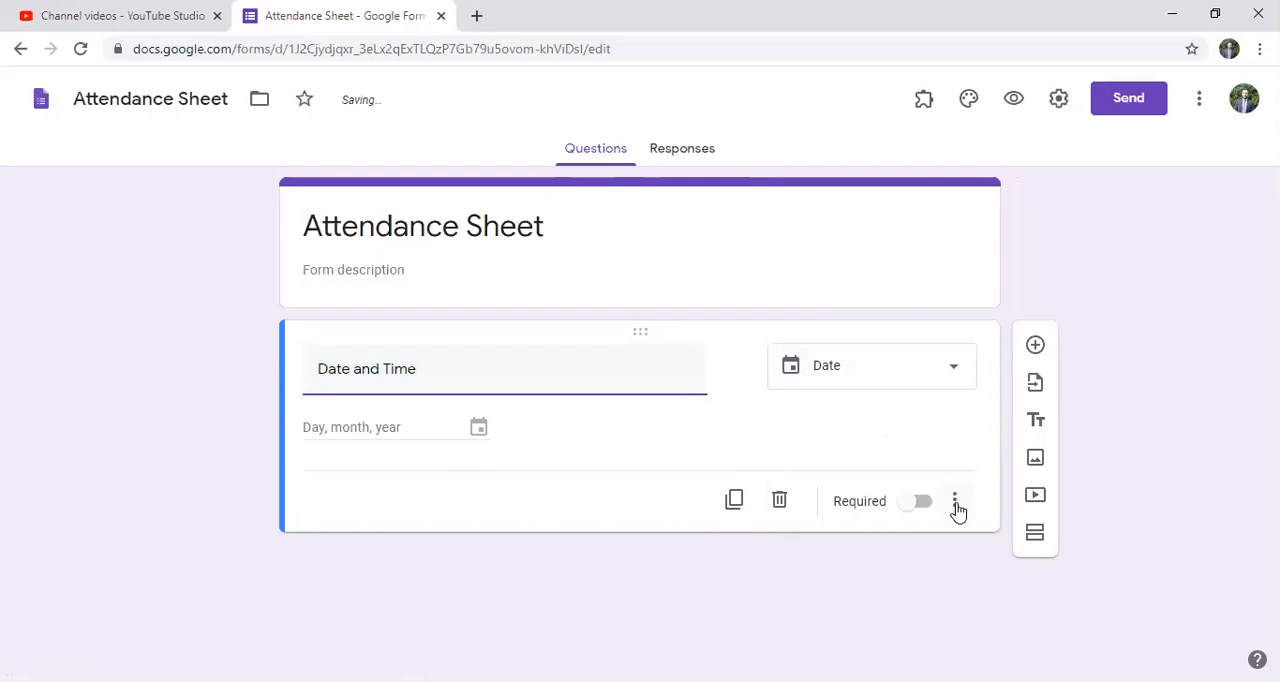
pyautogui.click(956, 500)
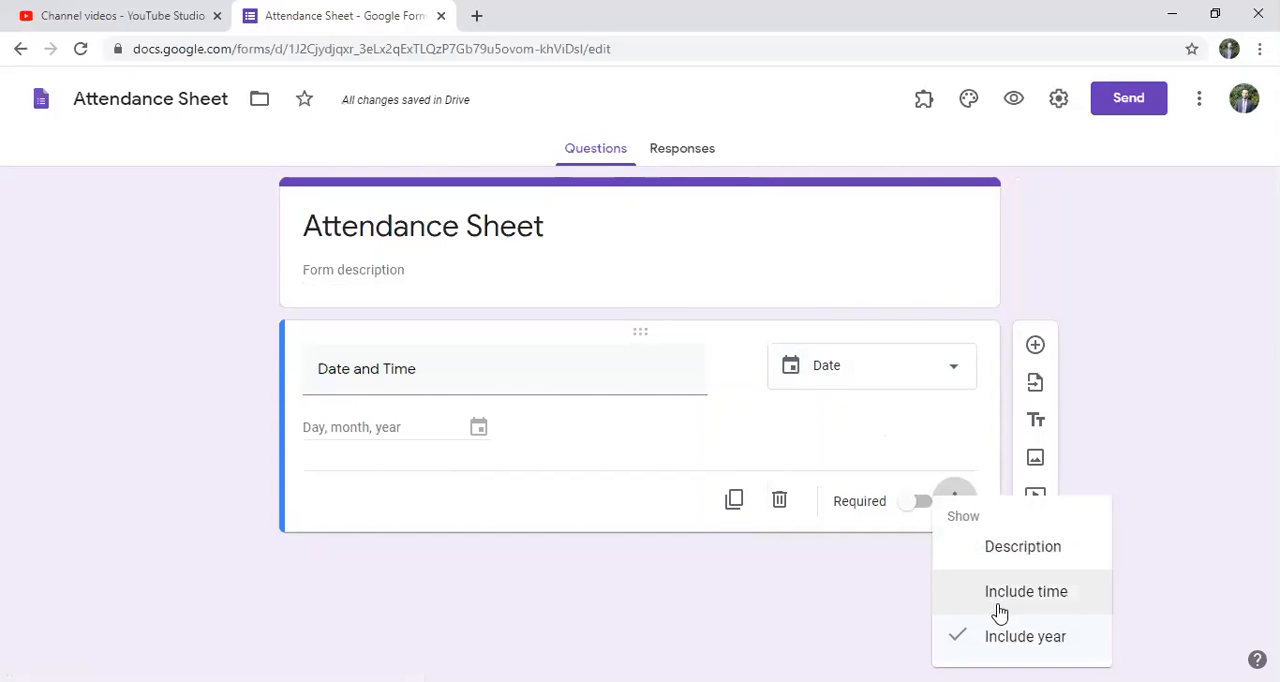
pyautogui.click(1024, 592)
pyautogui.write('List of atte')
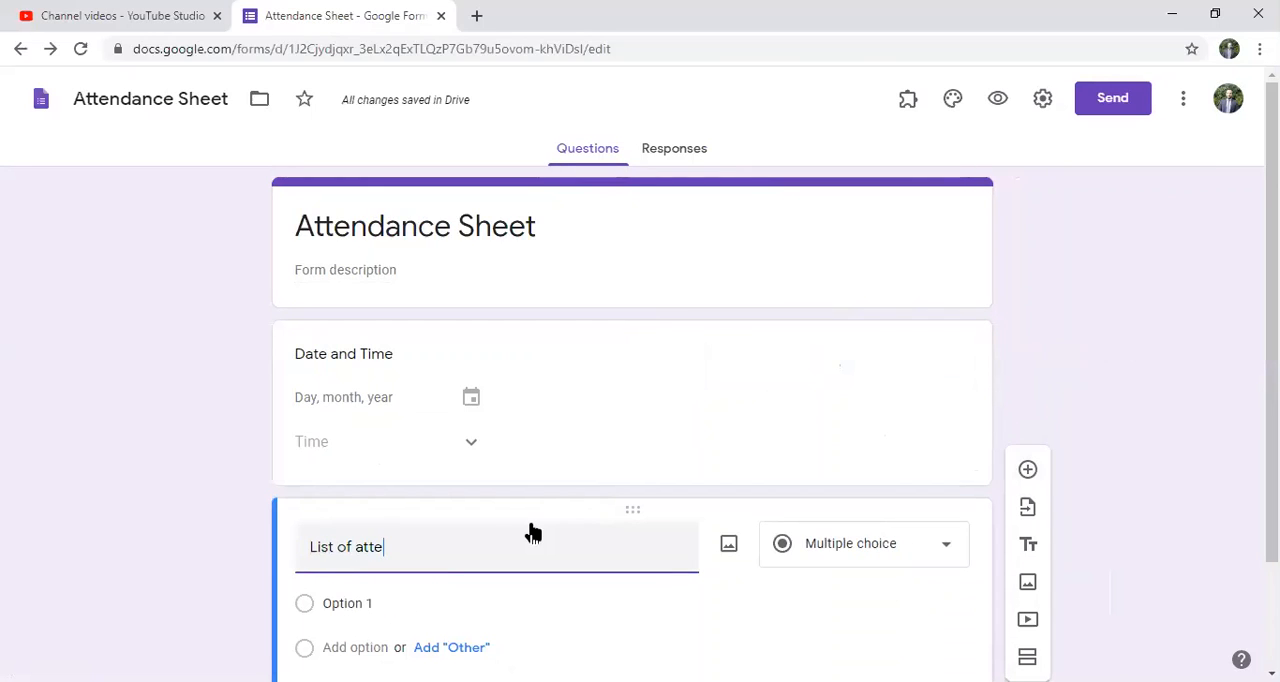
# - Title the second question 'List of attendees' and make it a multiple-choice grid
pyautogui.write('ndee')
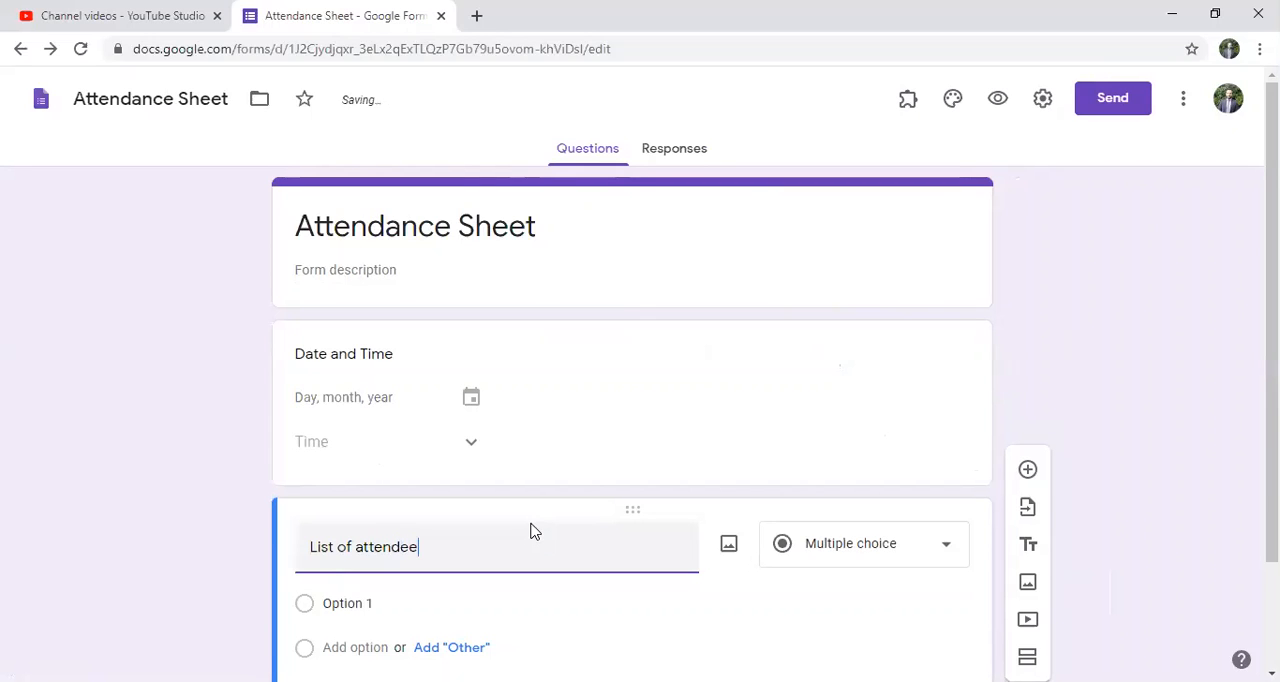
pyautogui.click(850, 544)
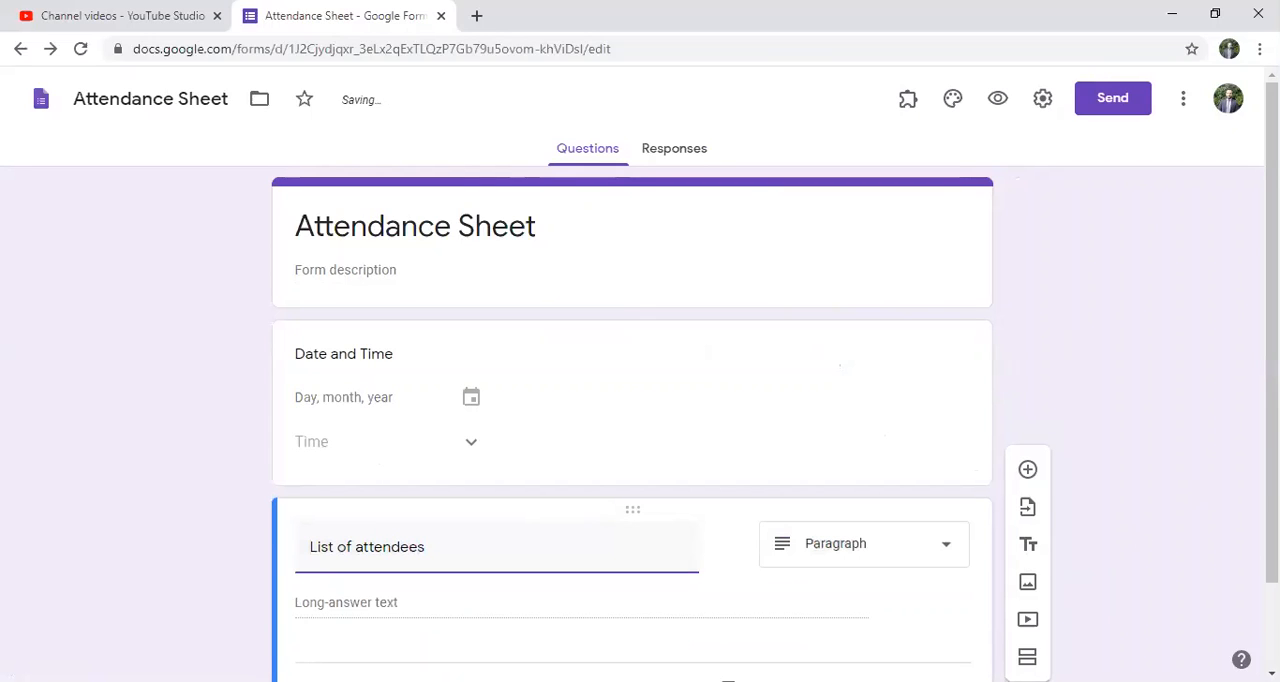
pyautogui.scroll(-3)
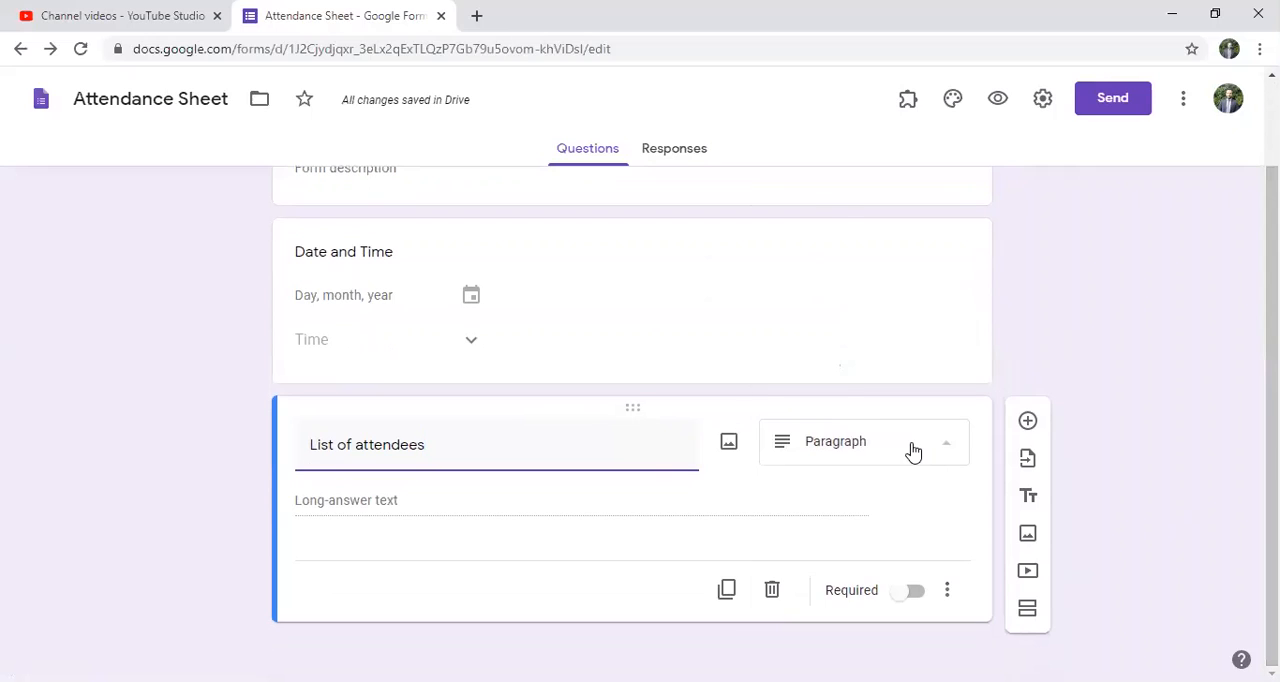
pyautogui.click(862, 440)
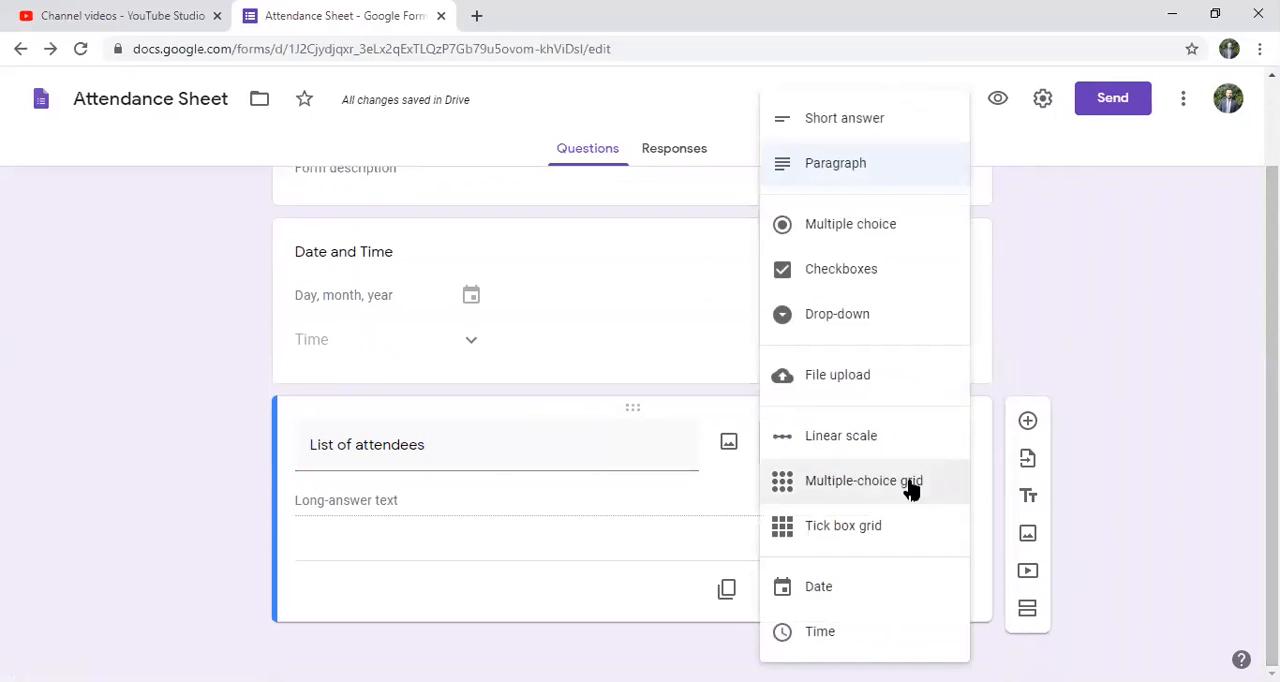
pyautogui.click(864, 480)
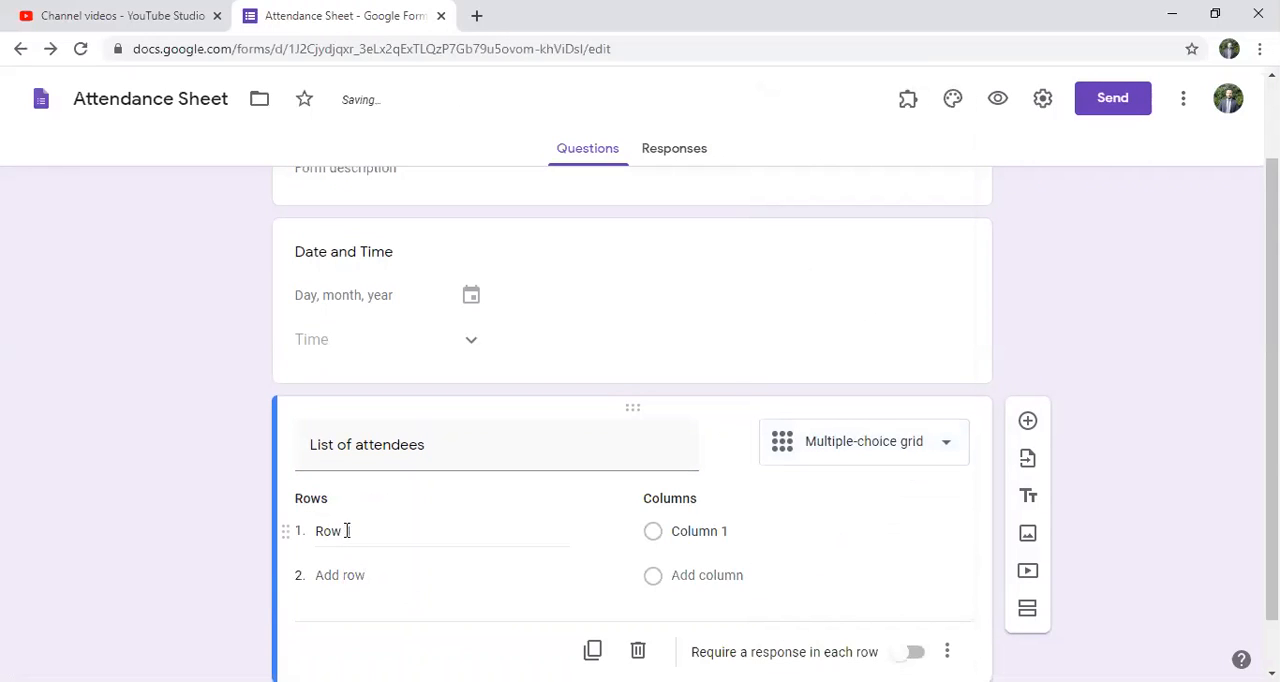
# - Enter the grid rows Sam, Vanessa, Jane, Elie and Socrate
pyautogui.doubleClick(330, 532)
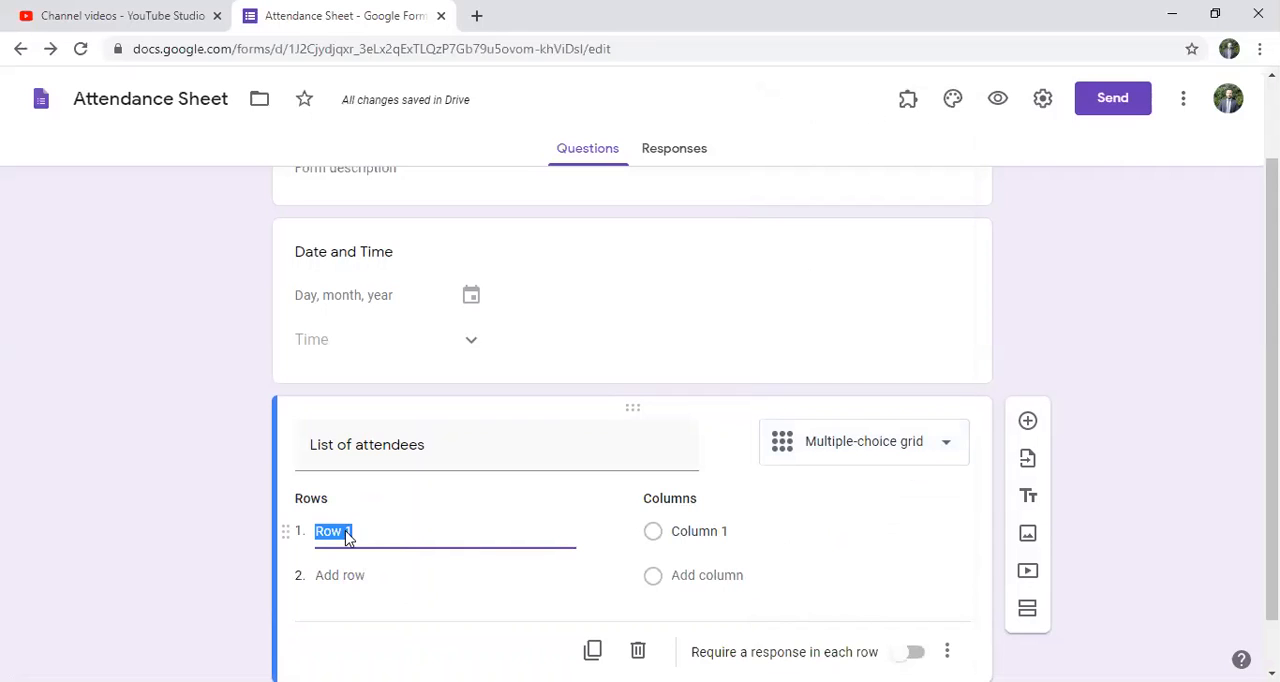
pyautogui.write('Sam')
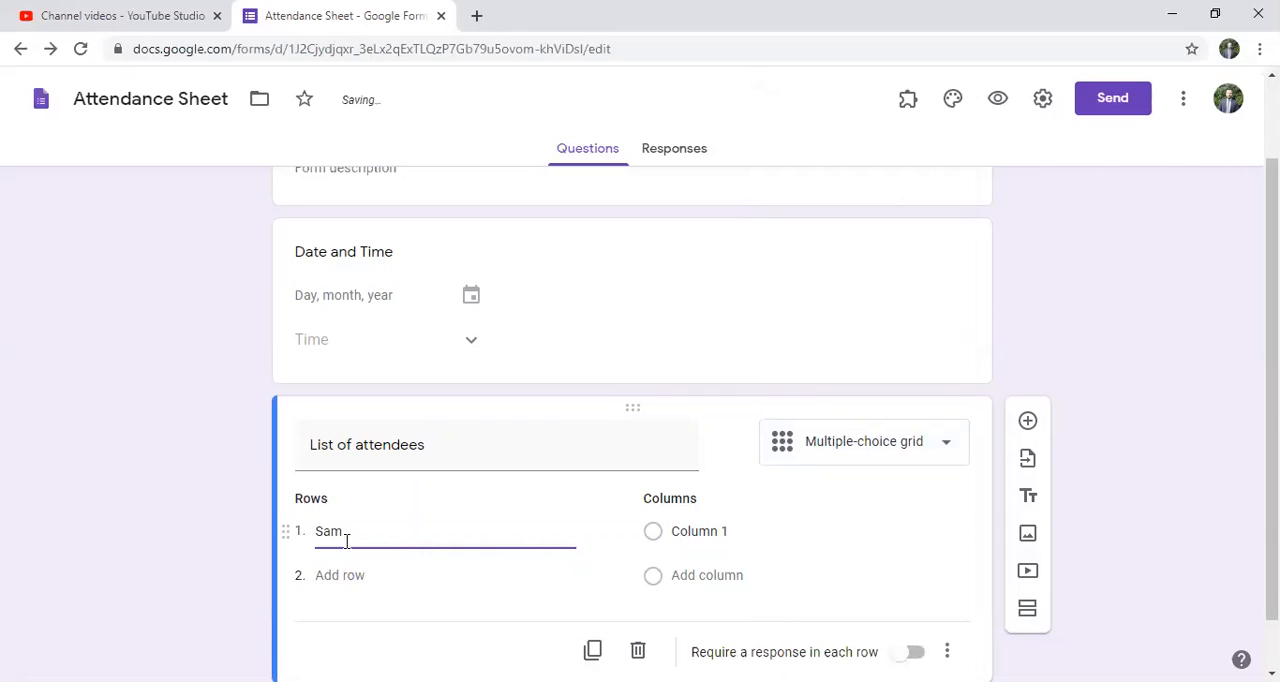
pyautogui.write('Vanessa')
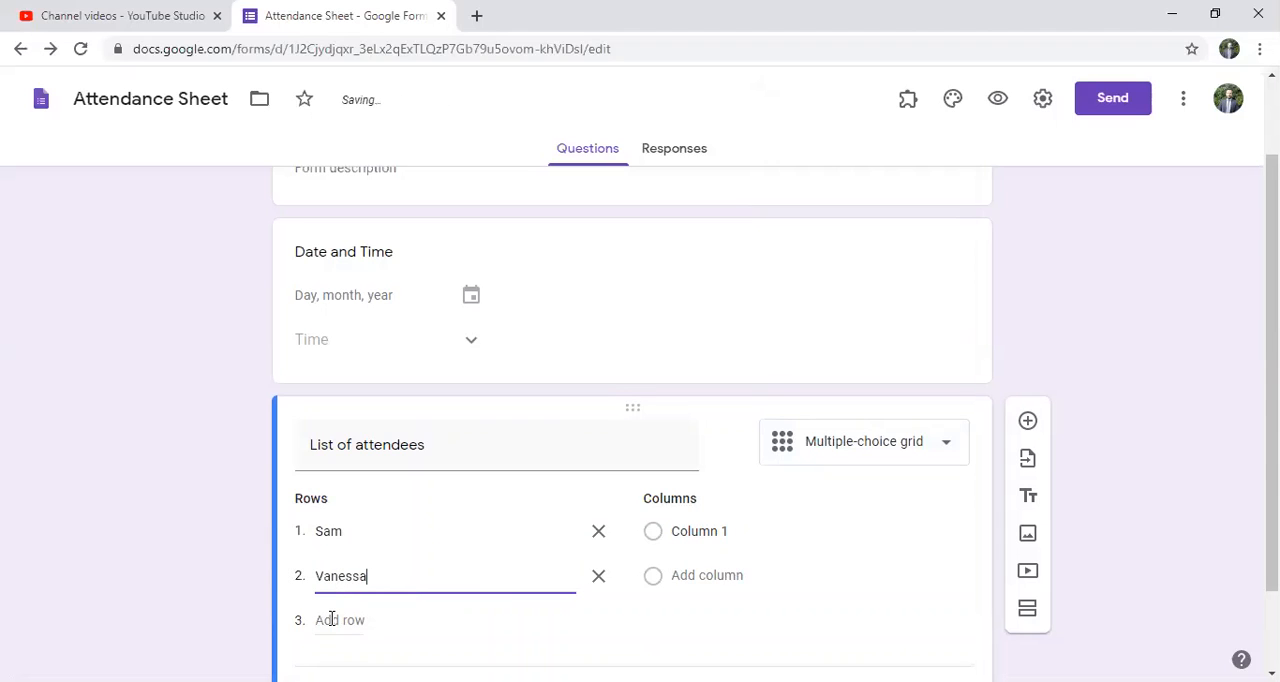
pyautogui.write('Jabe')
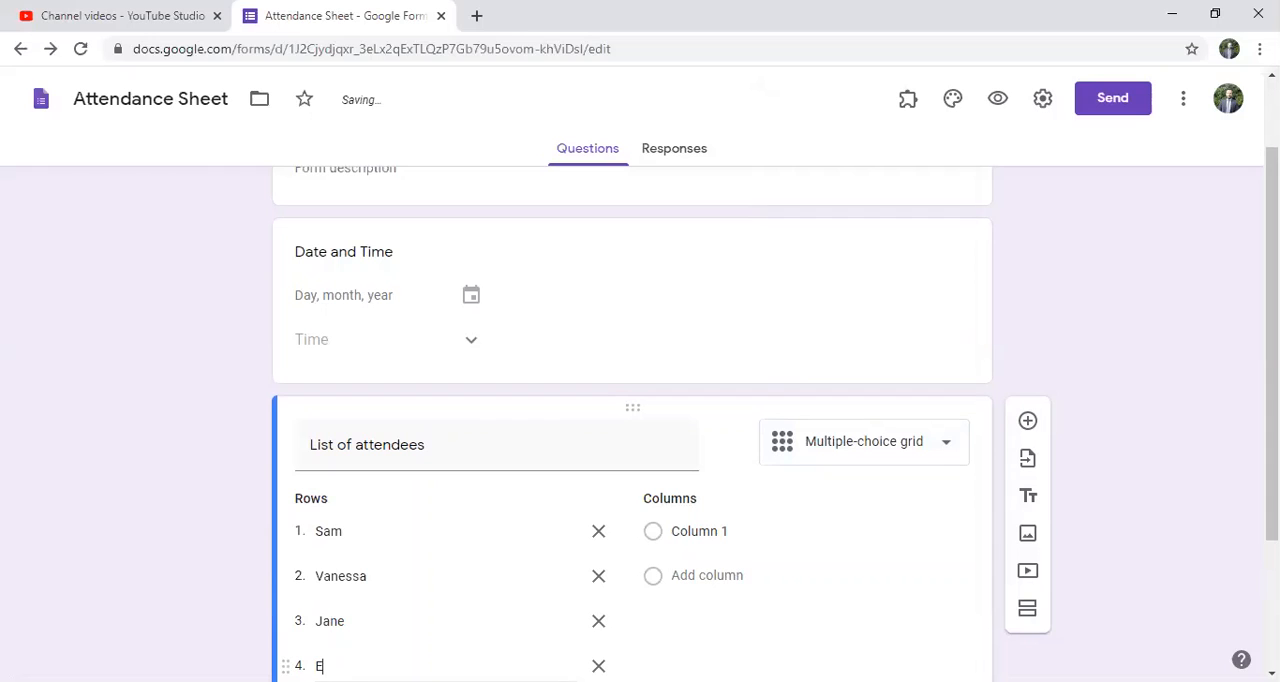
pyautogui.write('lie')
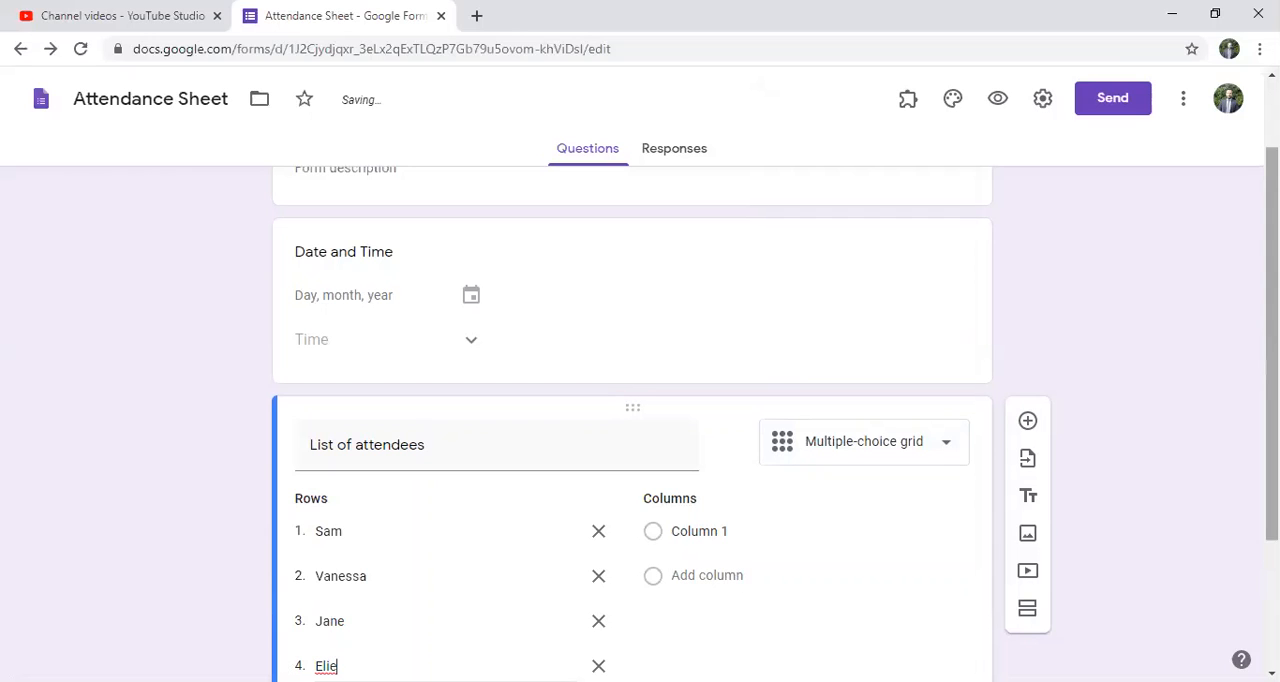
pyautogui.scroll(-3)
pyautogui.write('Socrate')
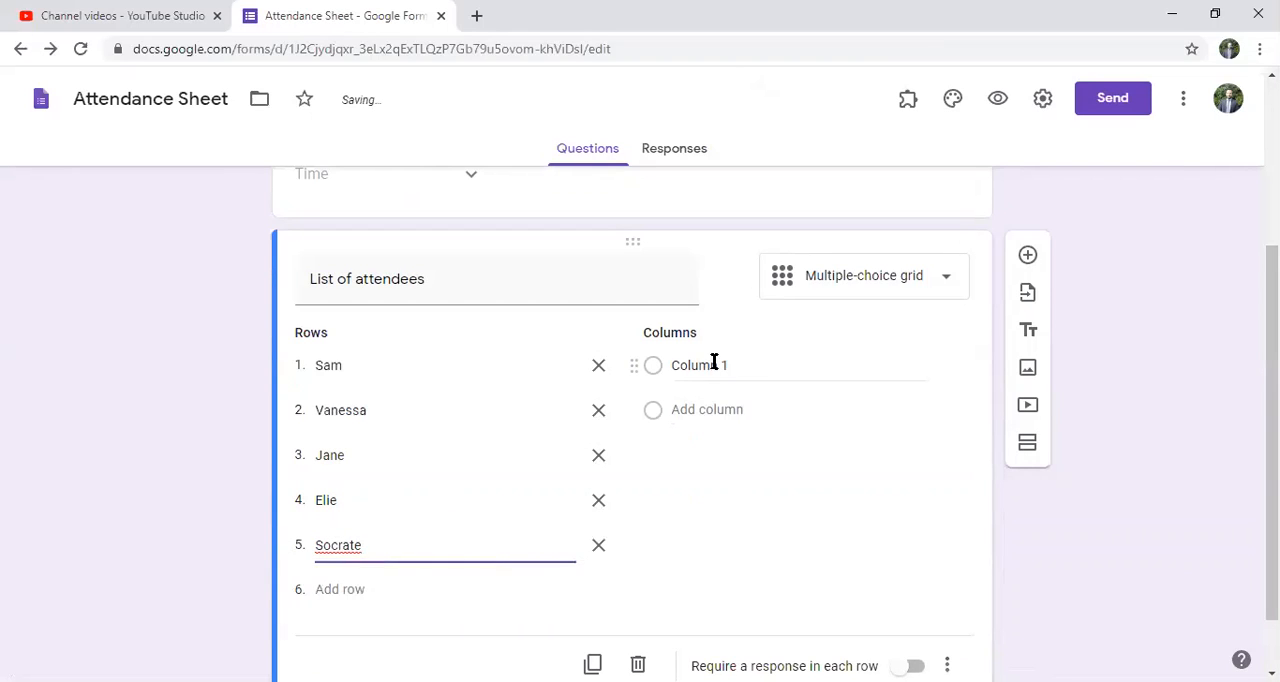
# - Add Present and Absent columns, require Date and Time, and require a response in each row
pyautogui.write('Pre')
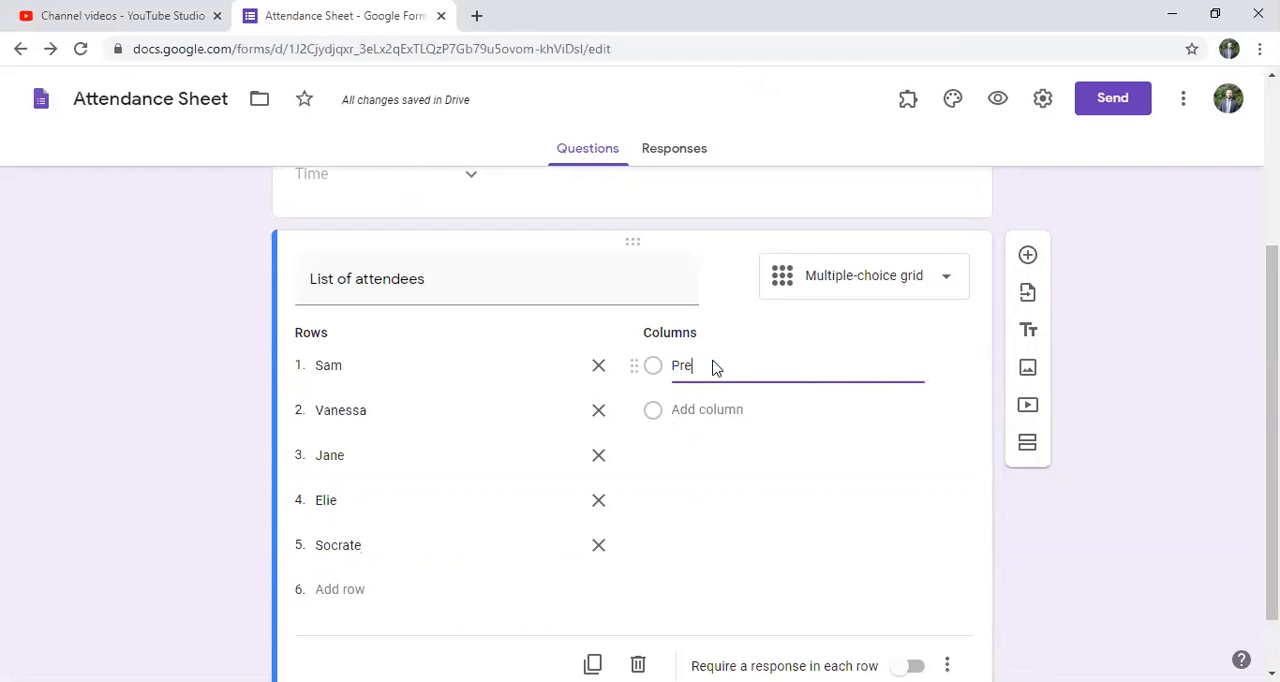
pyautogui.write('sent')
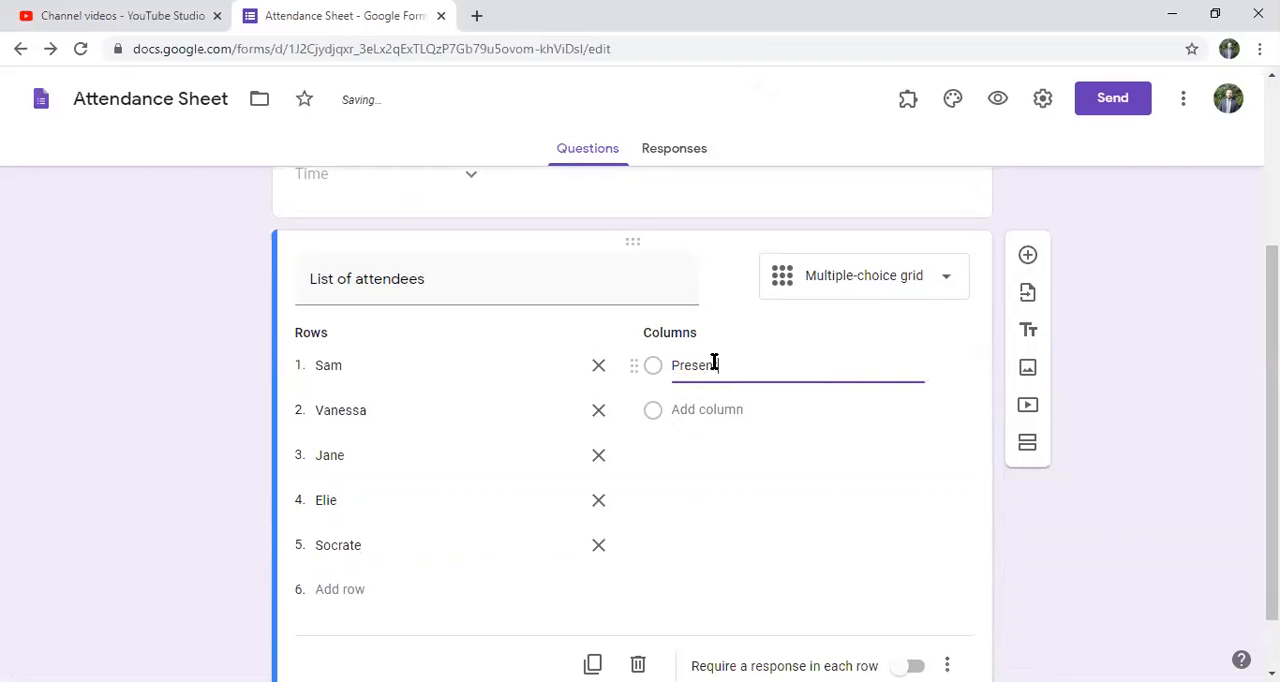
pyautogui.write('A')
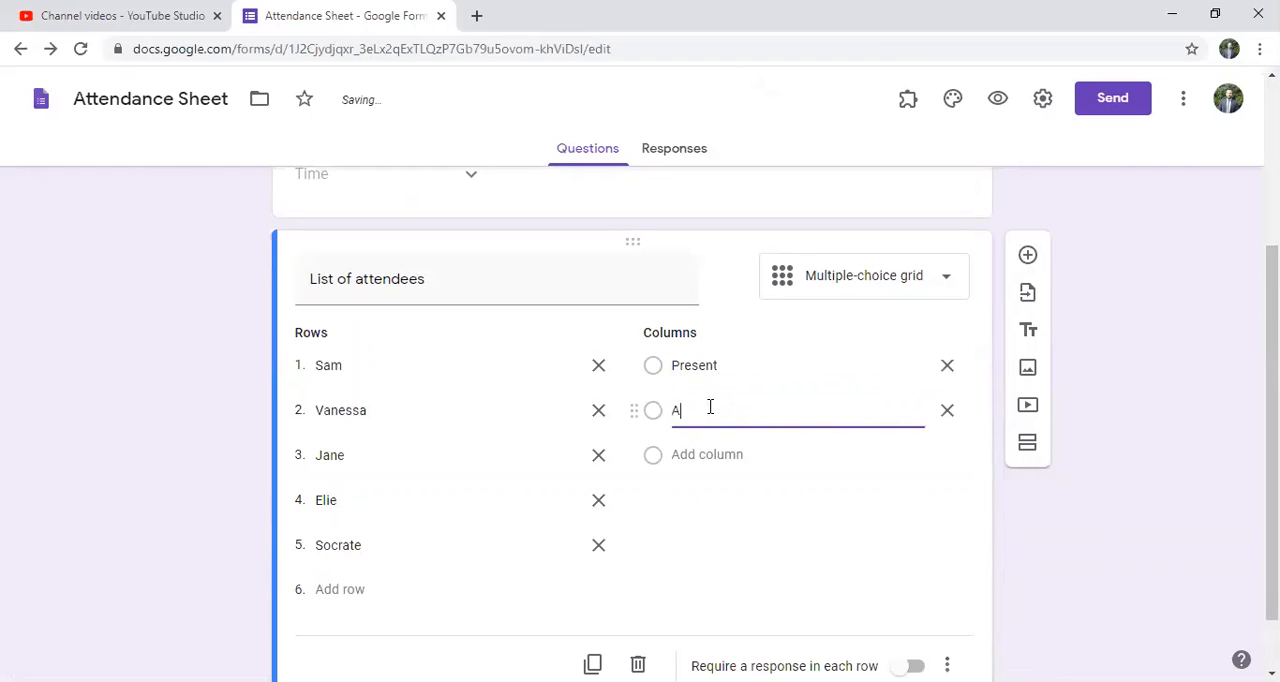
pyautogui.write('bsent')
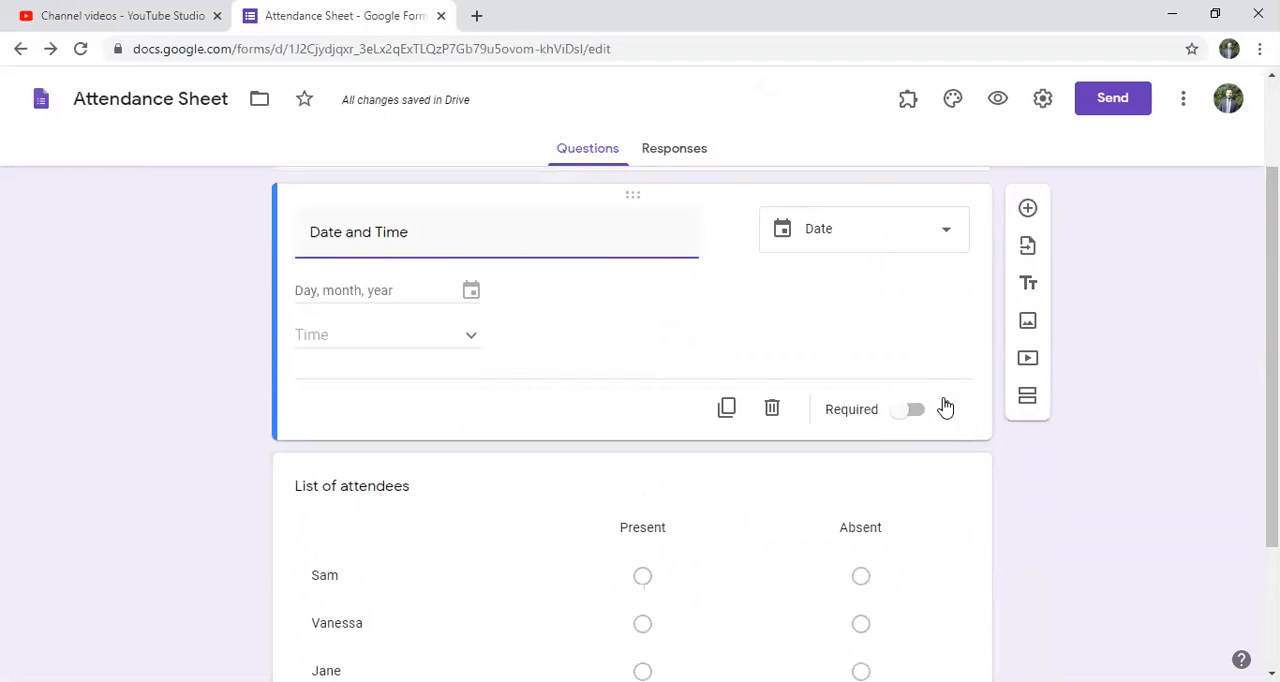
pyautogui.click(908, 408)
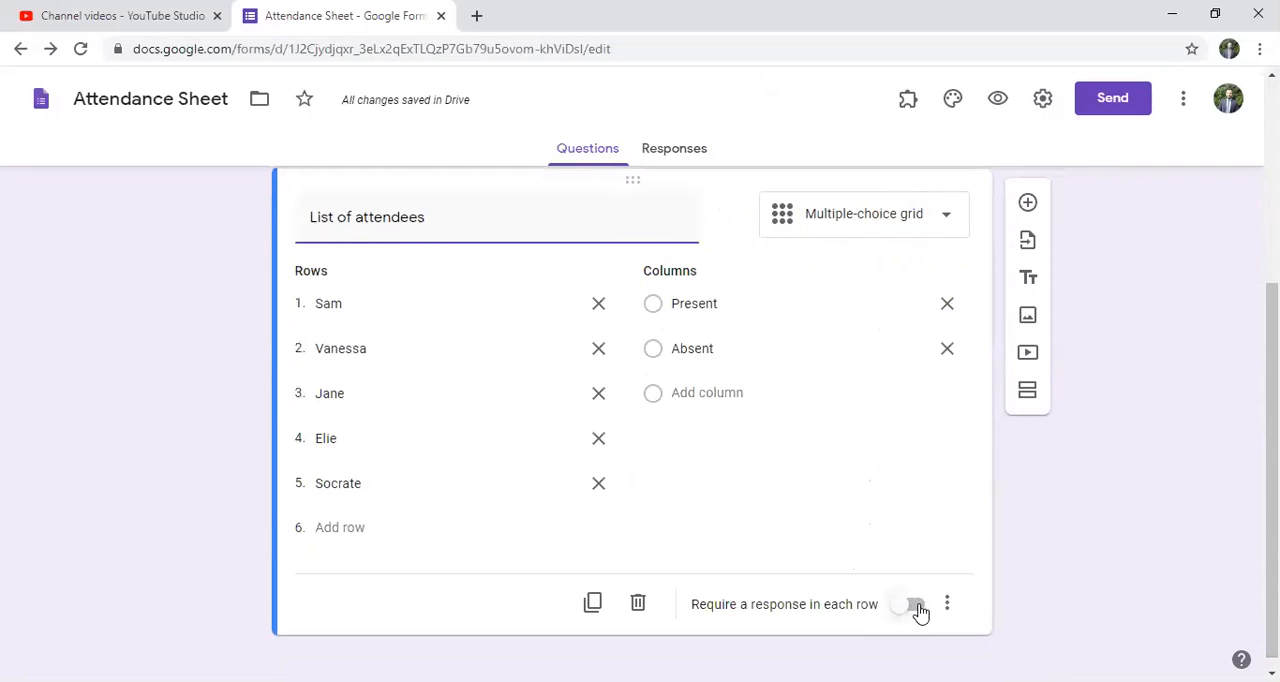
pyautogui.click(908, 604)
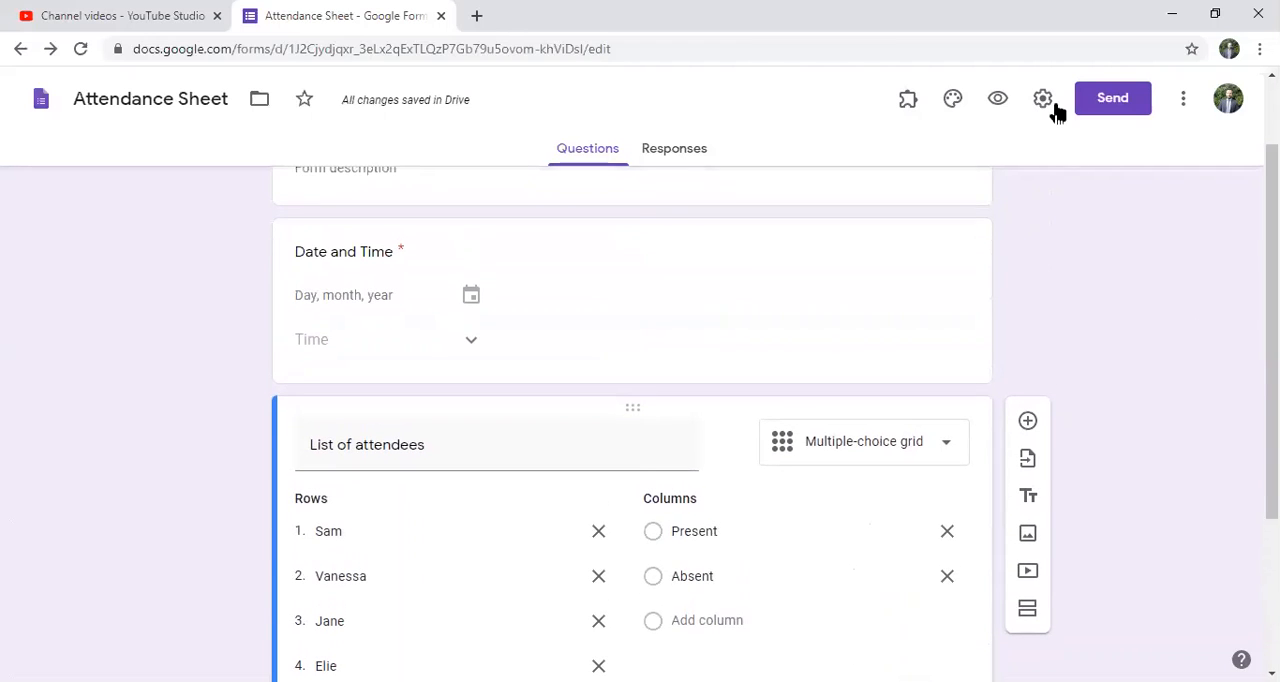
# - Enable 'See summary charts and text responses' in General settings and save
pyautogui.click(1044, 98)
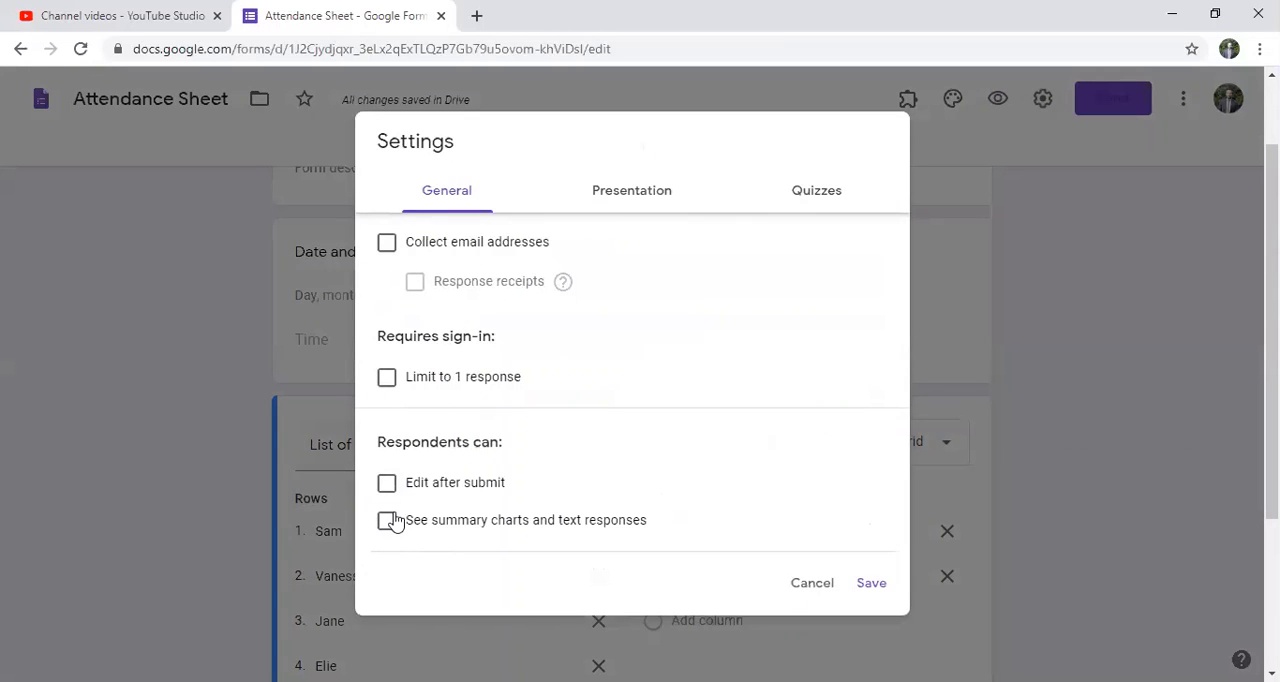
pyautogui.click(388, 520)
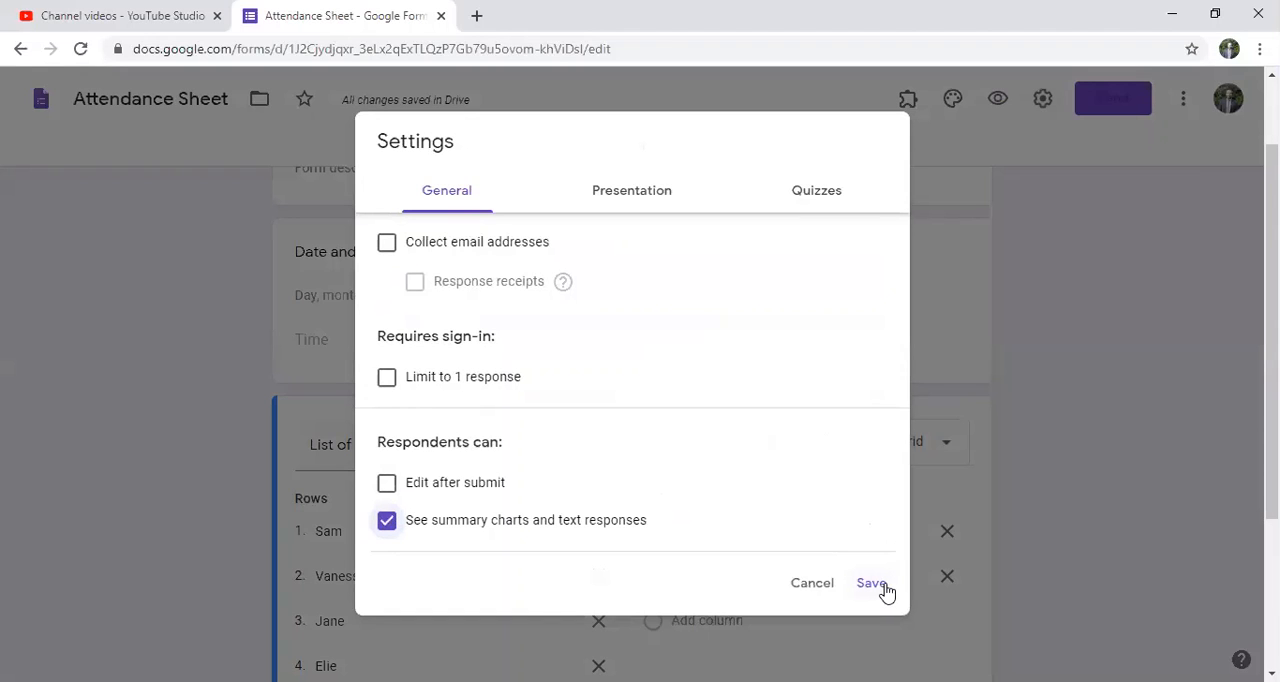
pyautogui.click(872, 582)
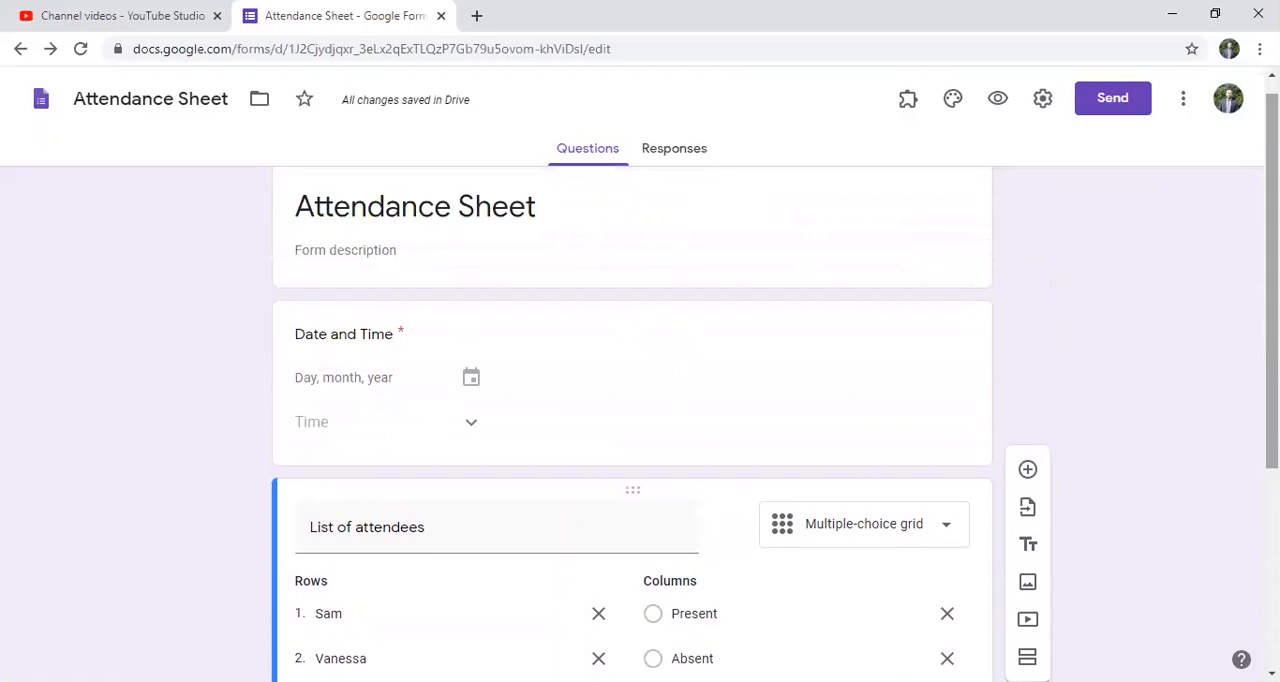
pyautogui.moveTo(1184, 98)
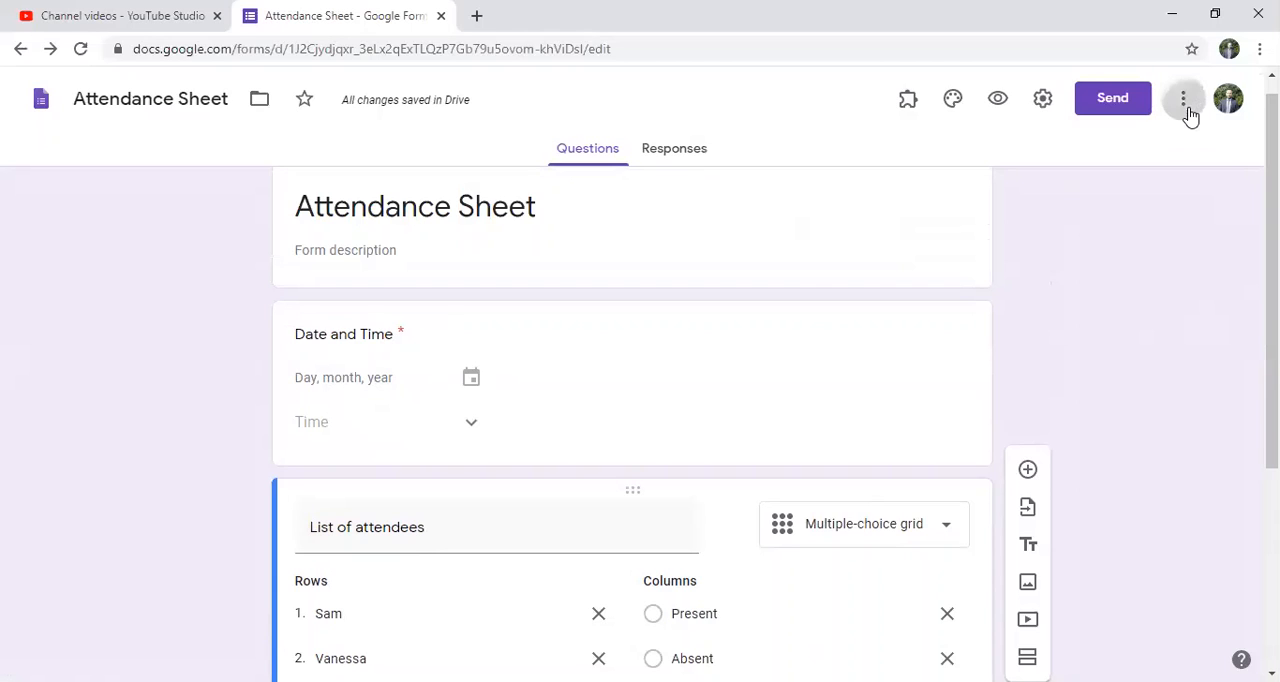
# - Show the form's More menu of additional actions
pyautogui.click(1184, 98)
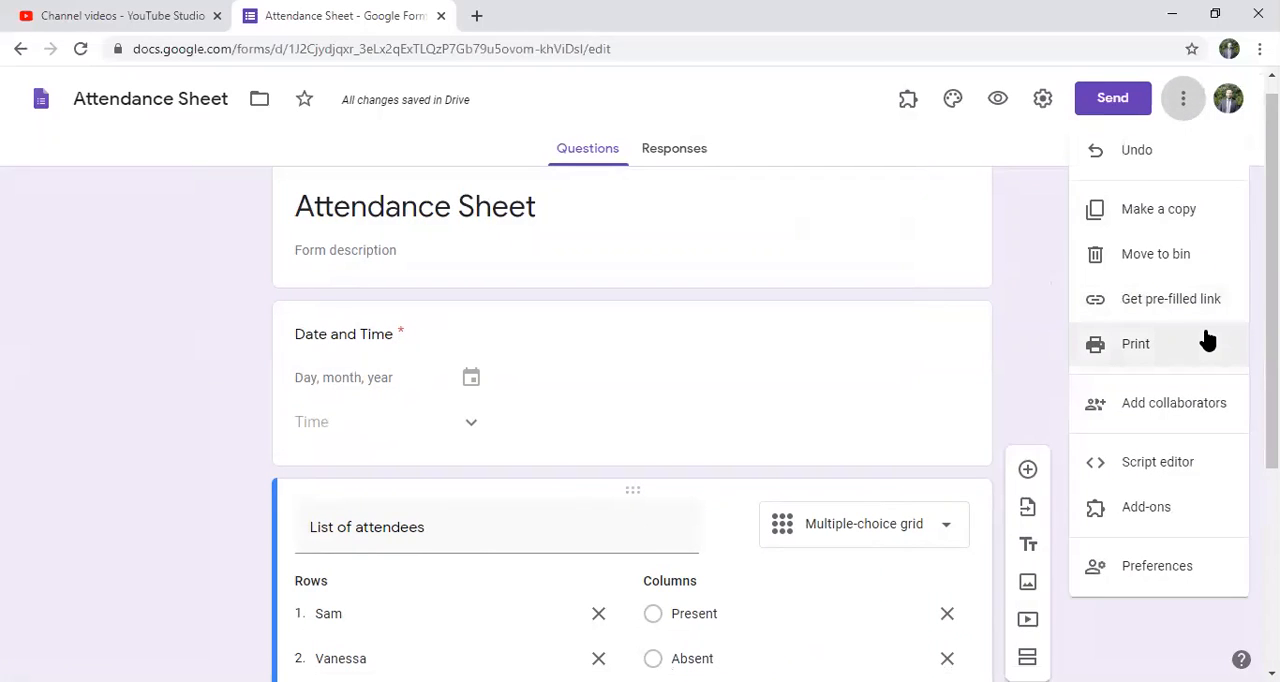
pyautogui.moveTo(1188, 318)
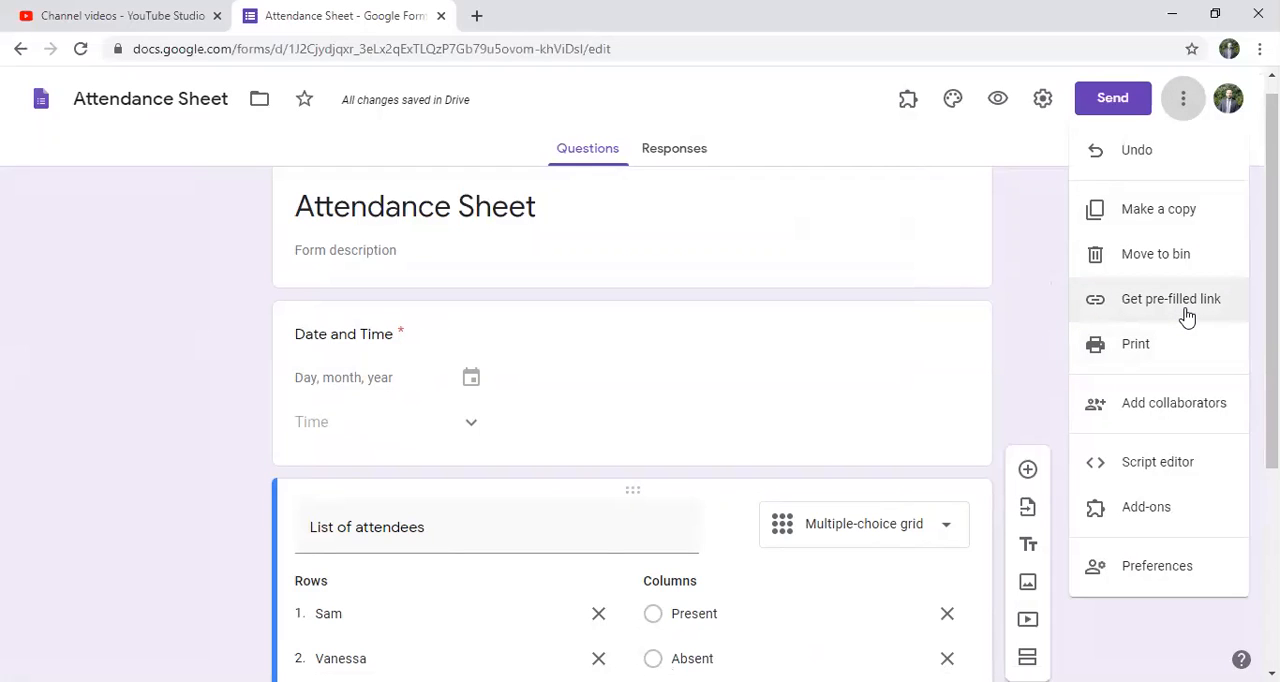
# - Generate a pre-filled link with all five attendees Present and copy it into a new tab
pyautogui.click(1170, 300)
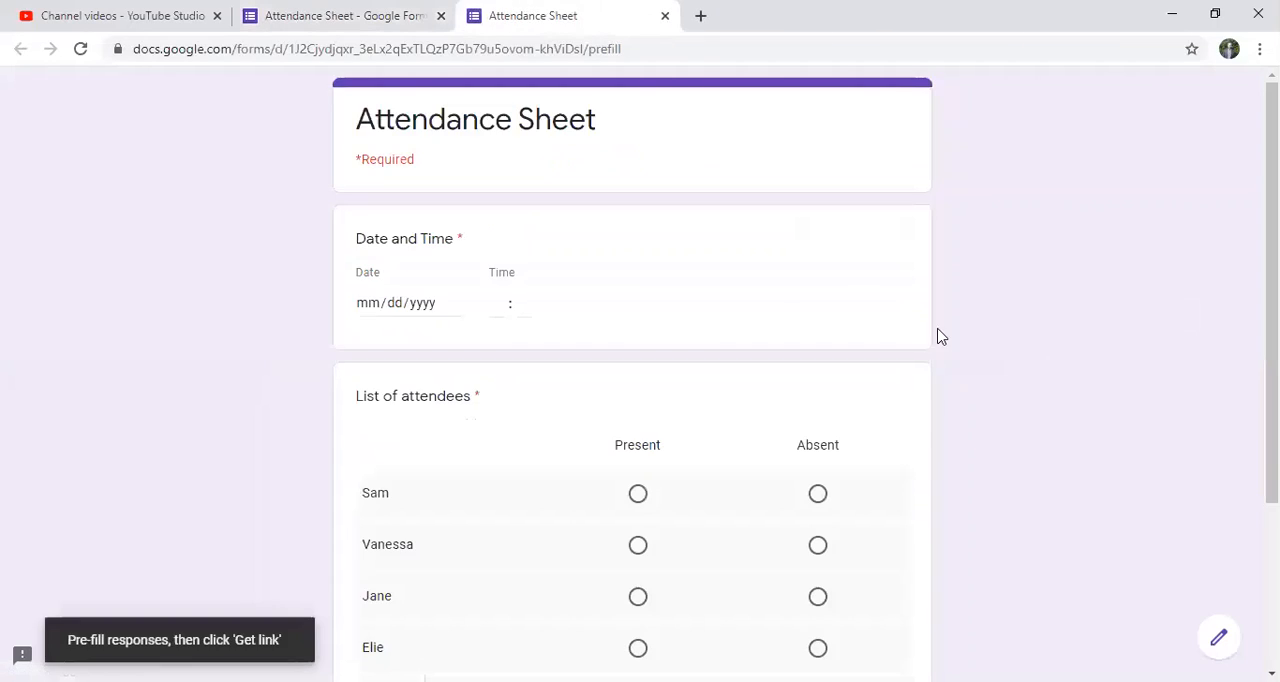
pyautogui.moveTo(1124, 270)
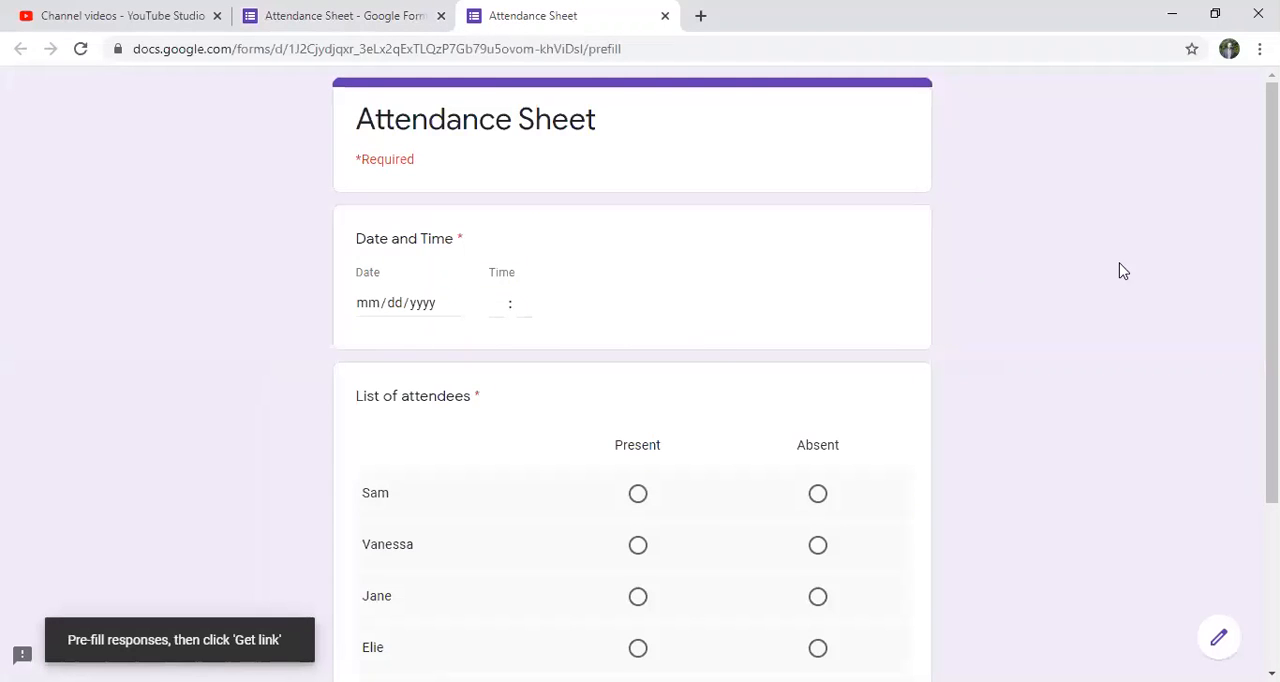
pyautogui.scroll(-3)
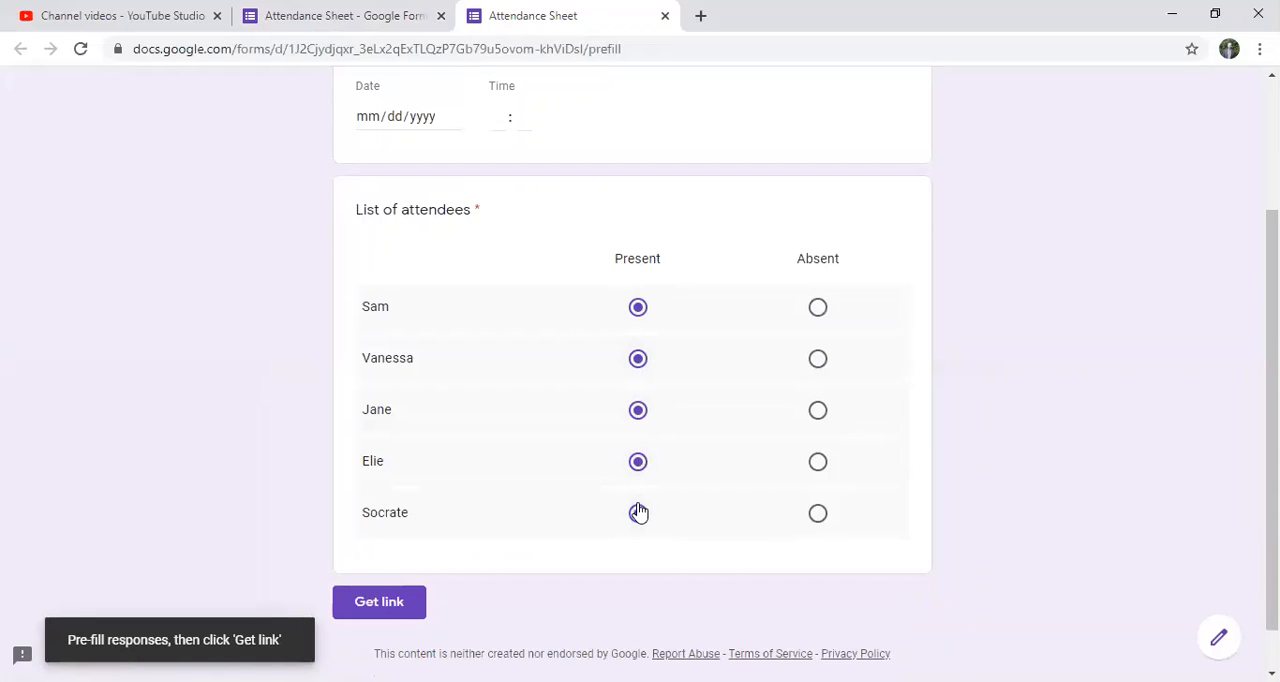
pyautogui.click(638, 512)
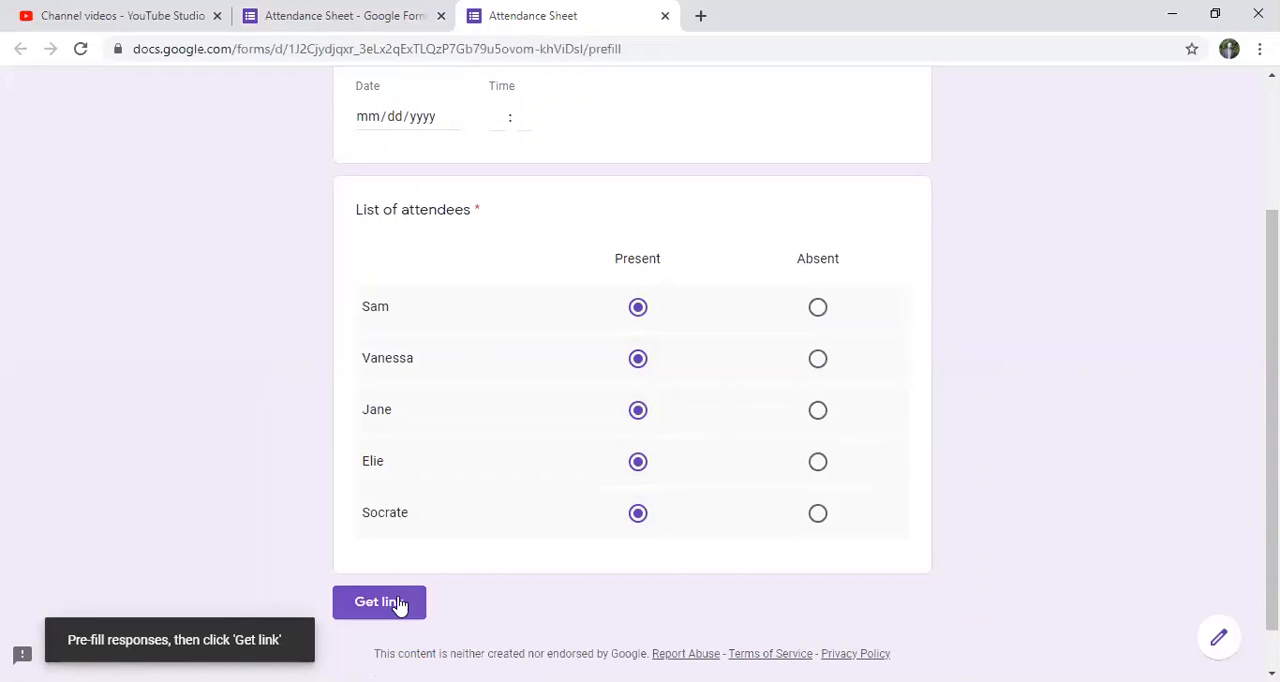
pyautogui.click(380, 600)
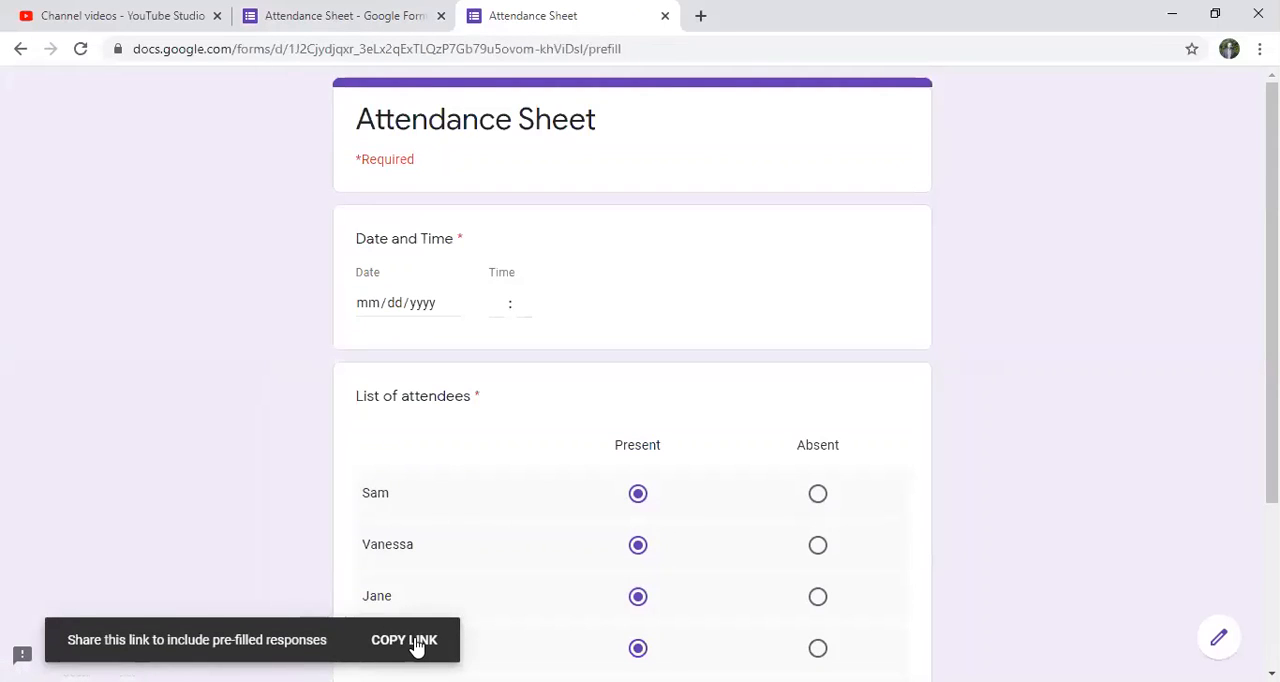
pyautogui.click(404, 640)
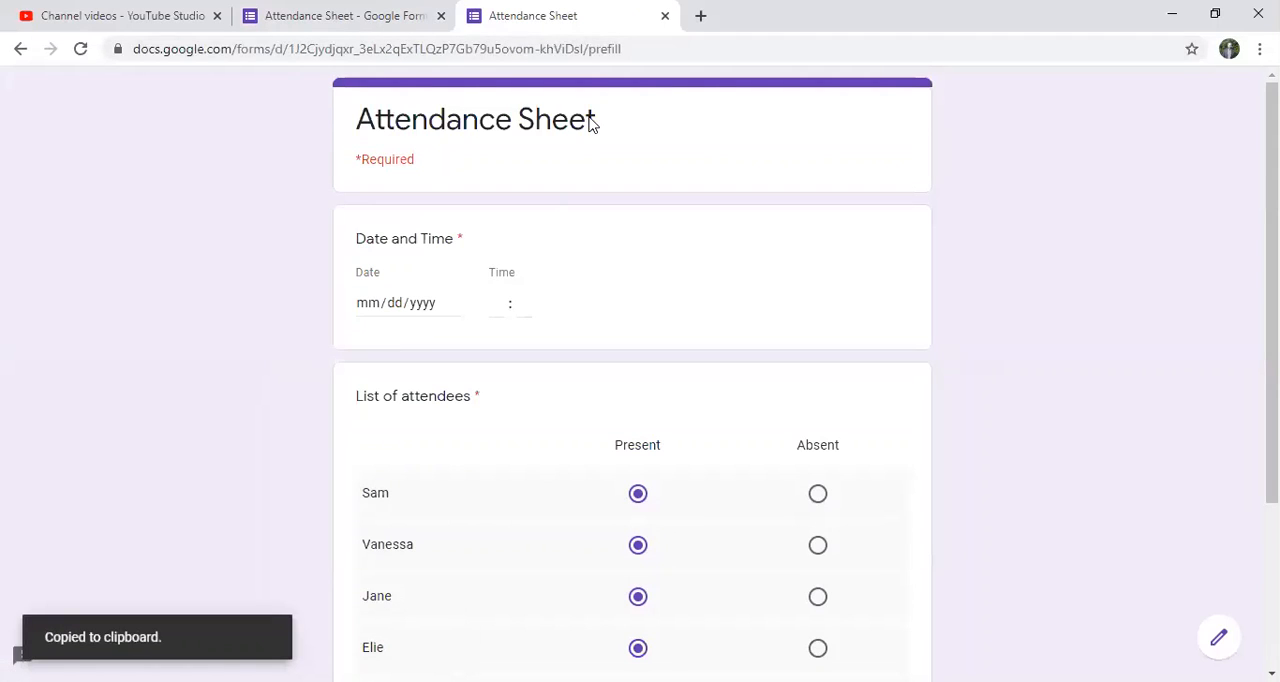
pyautogui.click(700, 16)
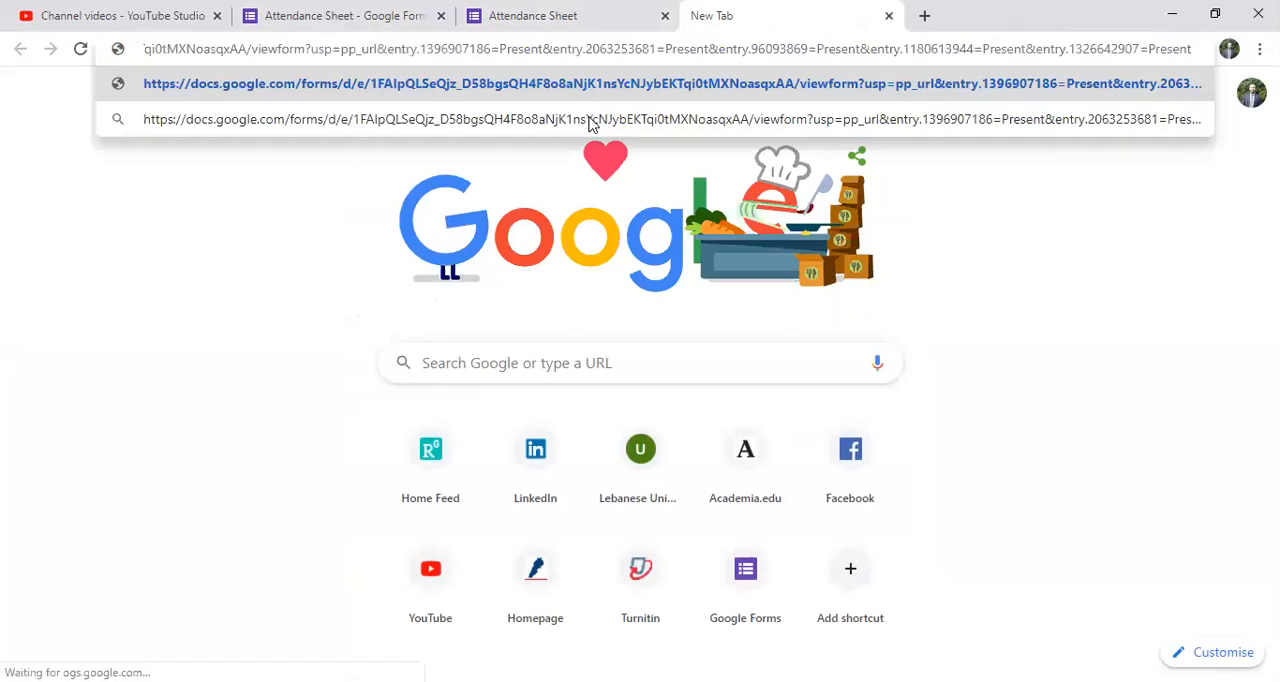
# - Load the pre-filled form and answer 04/17/2020 at 14:00
pyautogui.click(660, 84)
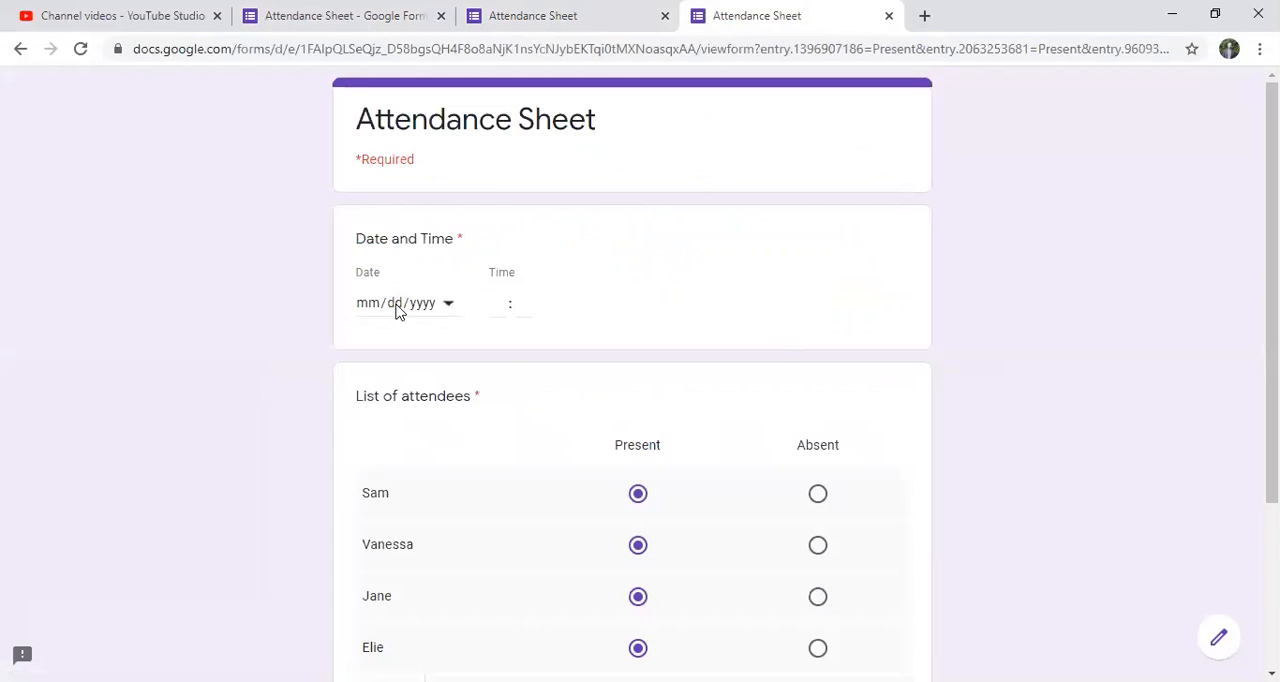
pyautogui.click(410, 304)
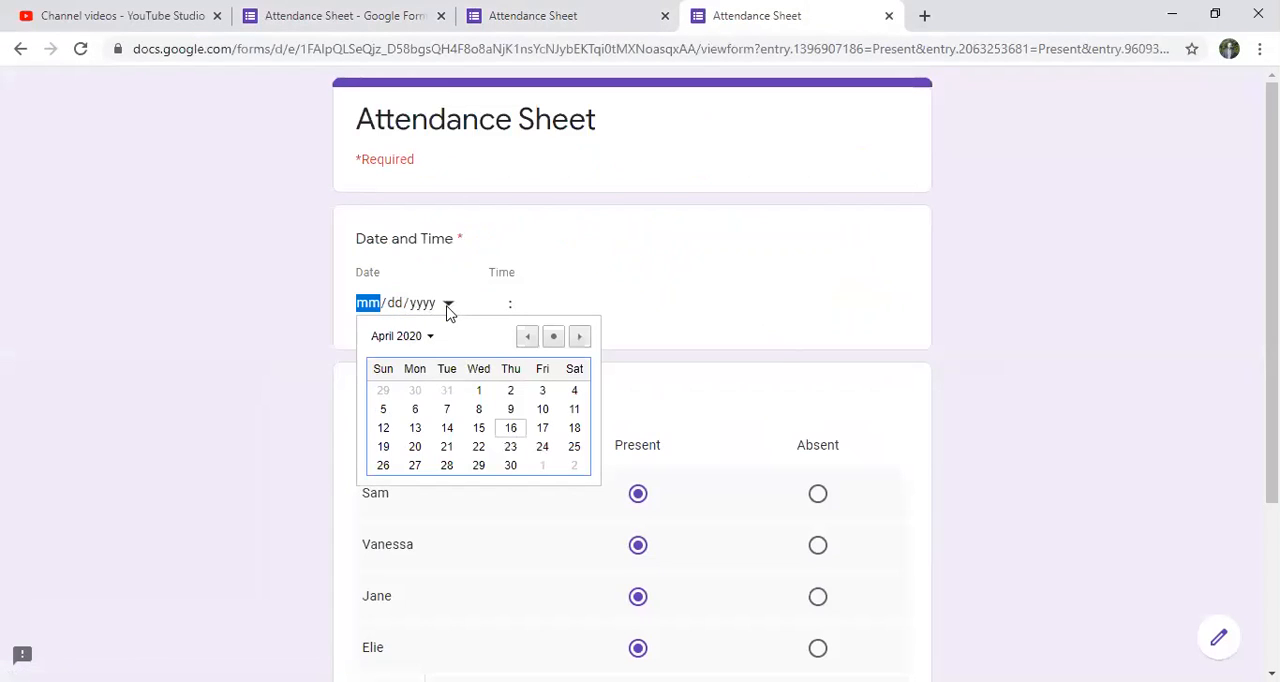
pyautogui.click(542, 428)
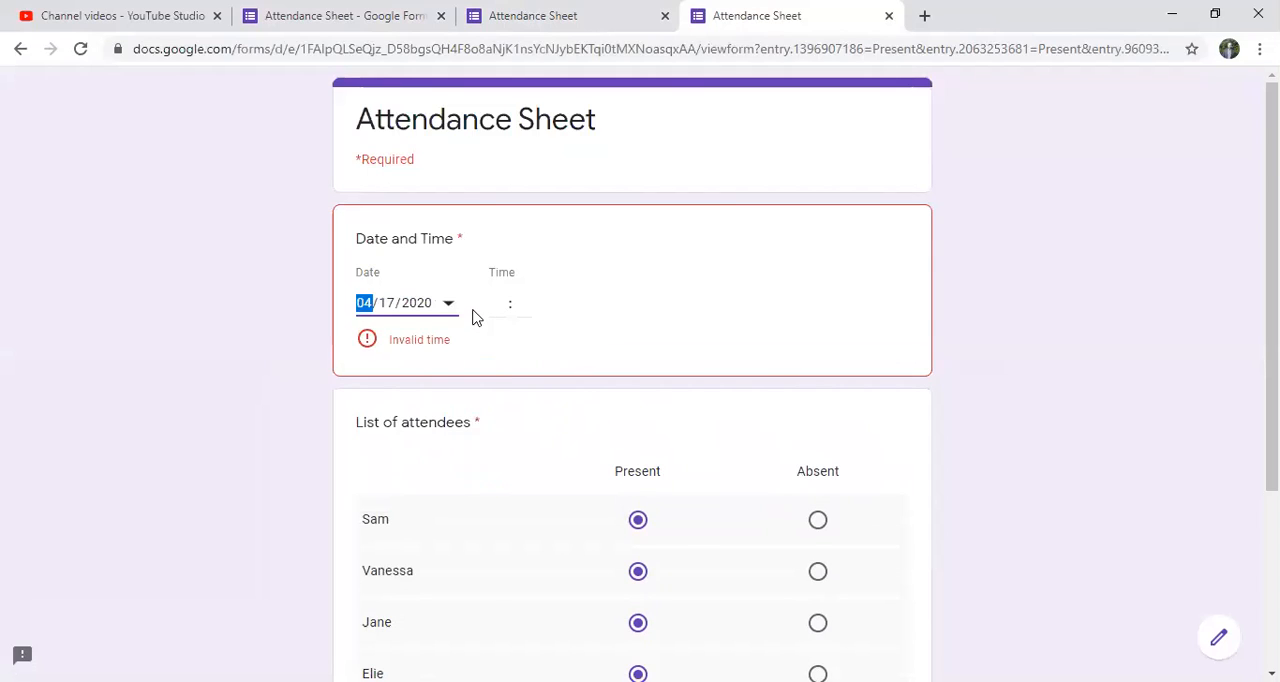
pyautogui.click(498, 304)
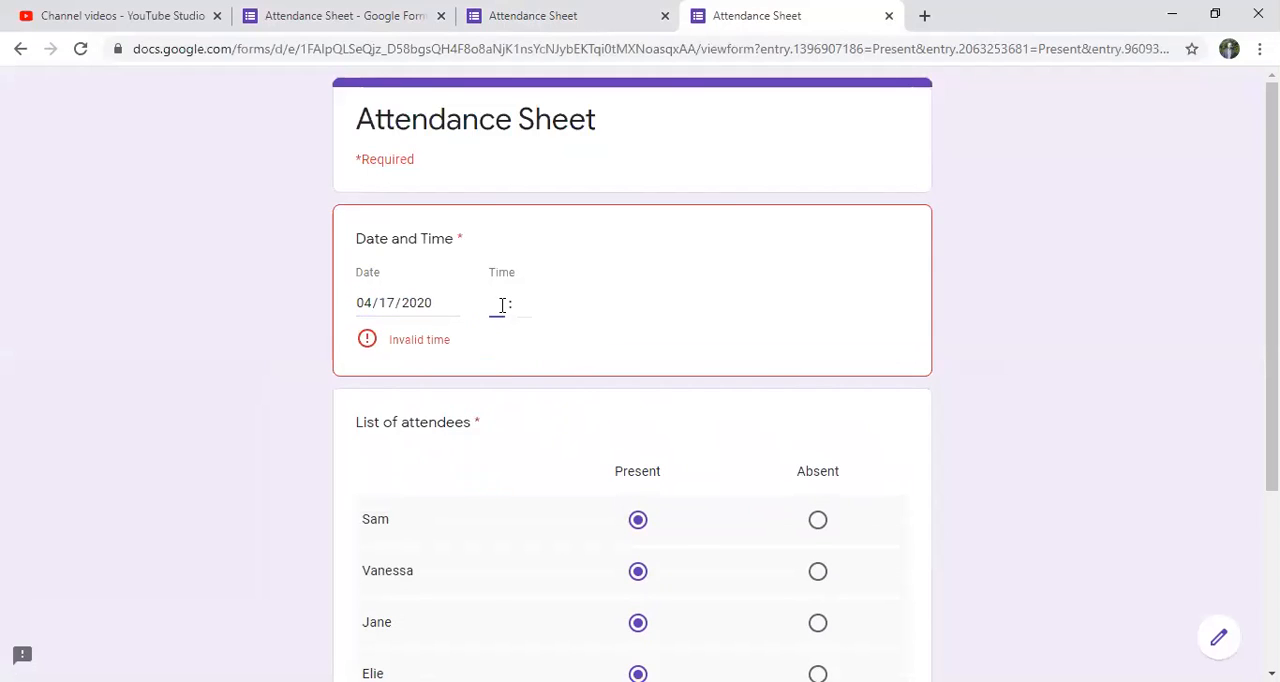
pyautogui.write('14')
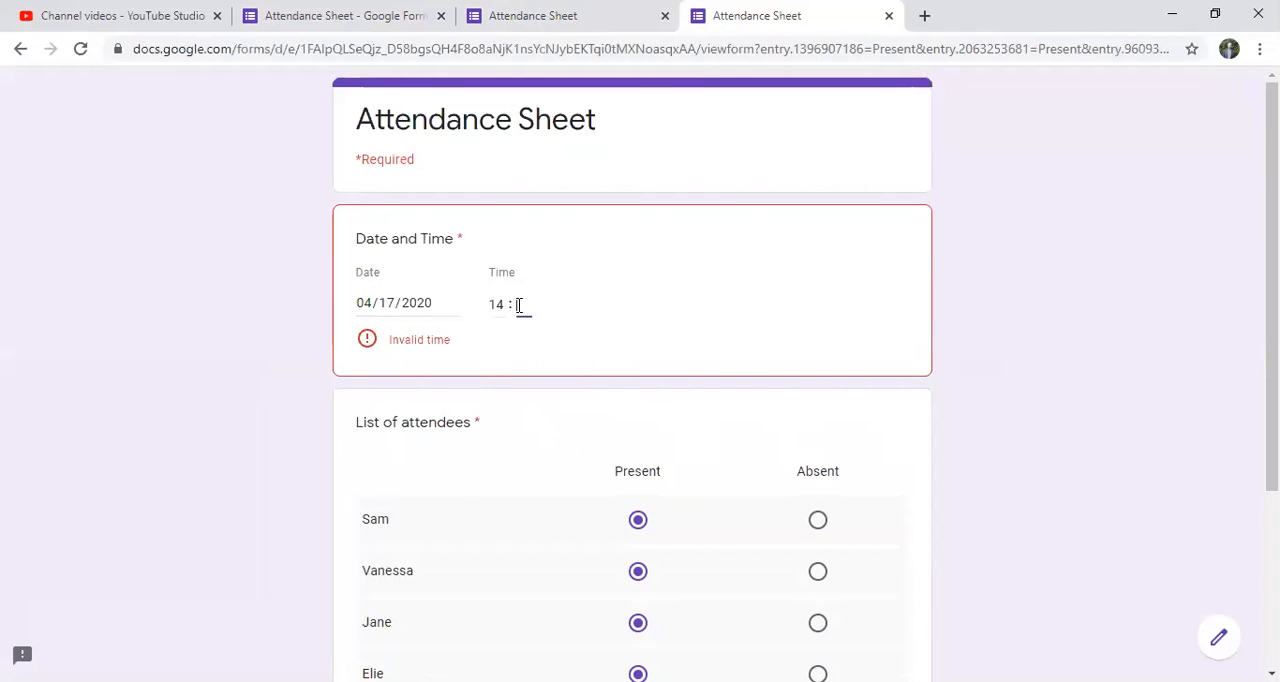
pyautogui.write('00')
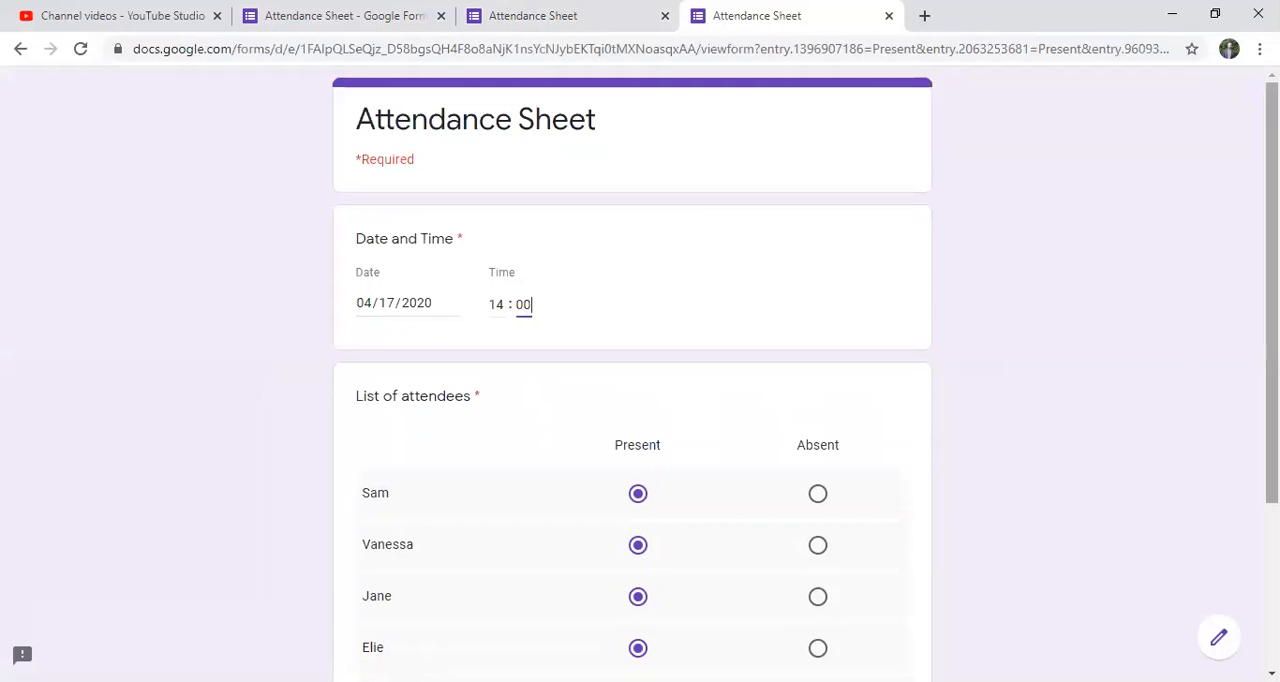
# - Mark Vanessa Absent and submit the response
pyautogui.scroll(-3)
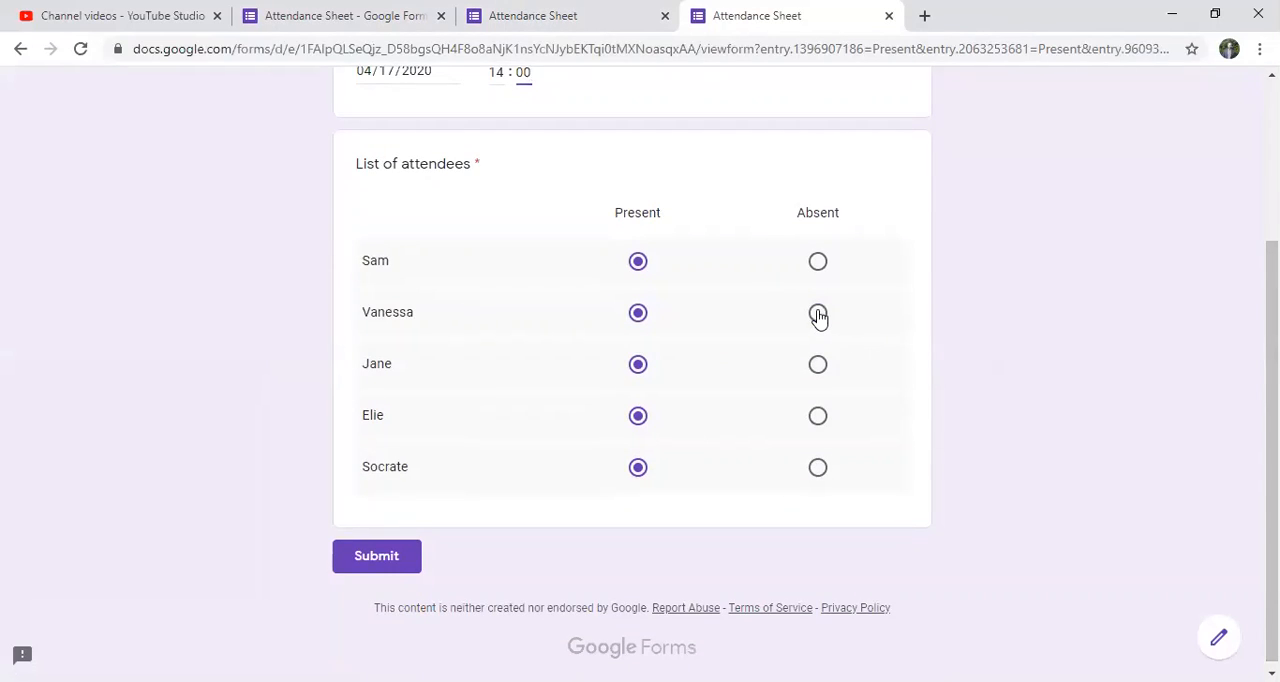
pyautogui.click(818, 312)
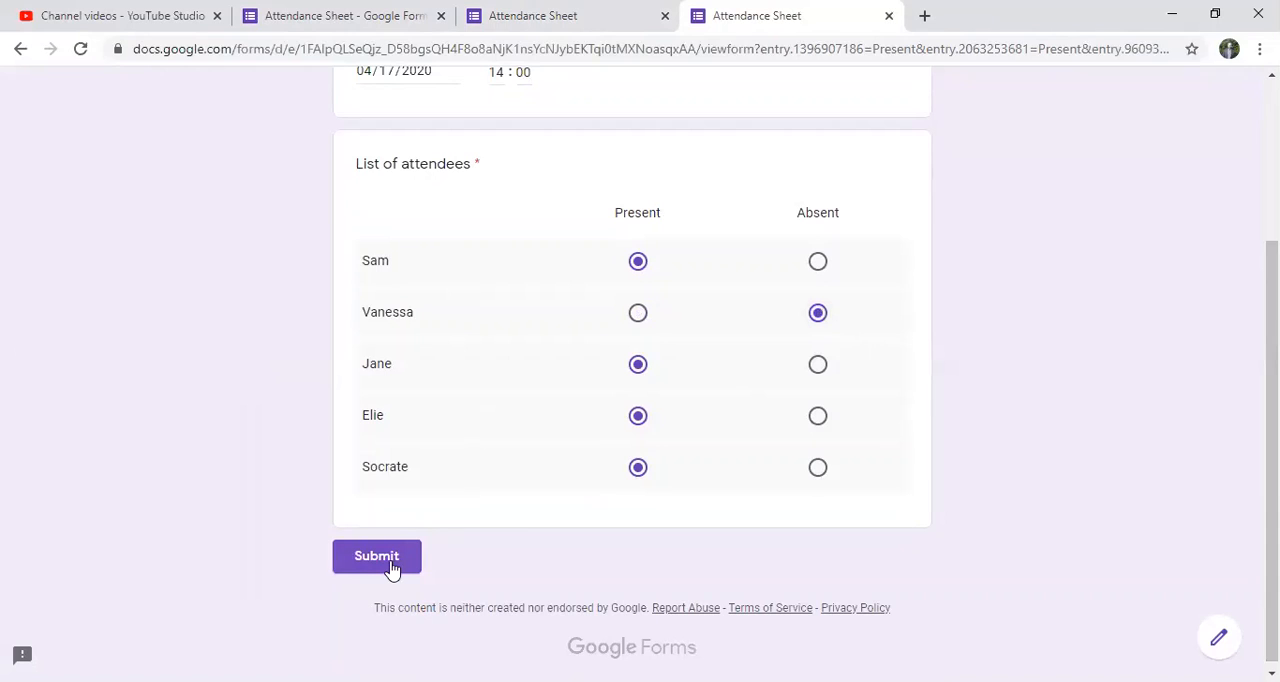
pyautogui.click(376, 556)
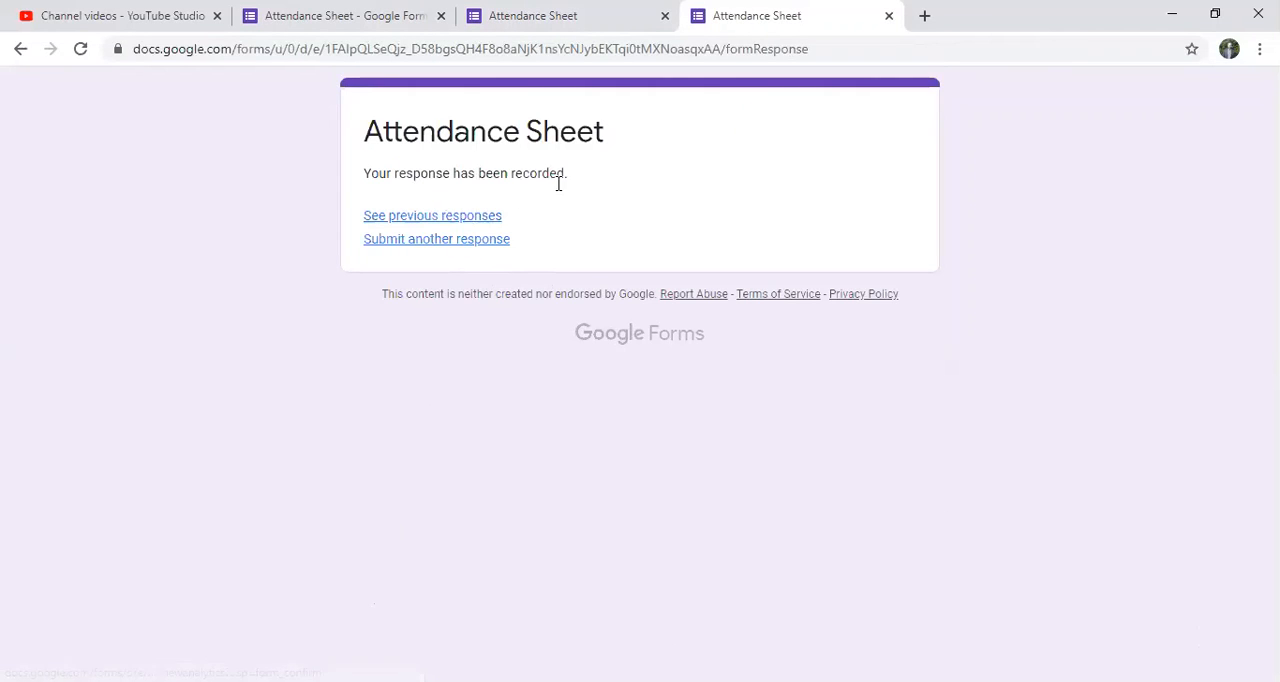
pyautogui.moveTo(466, 220)
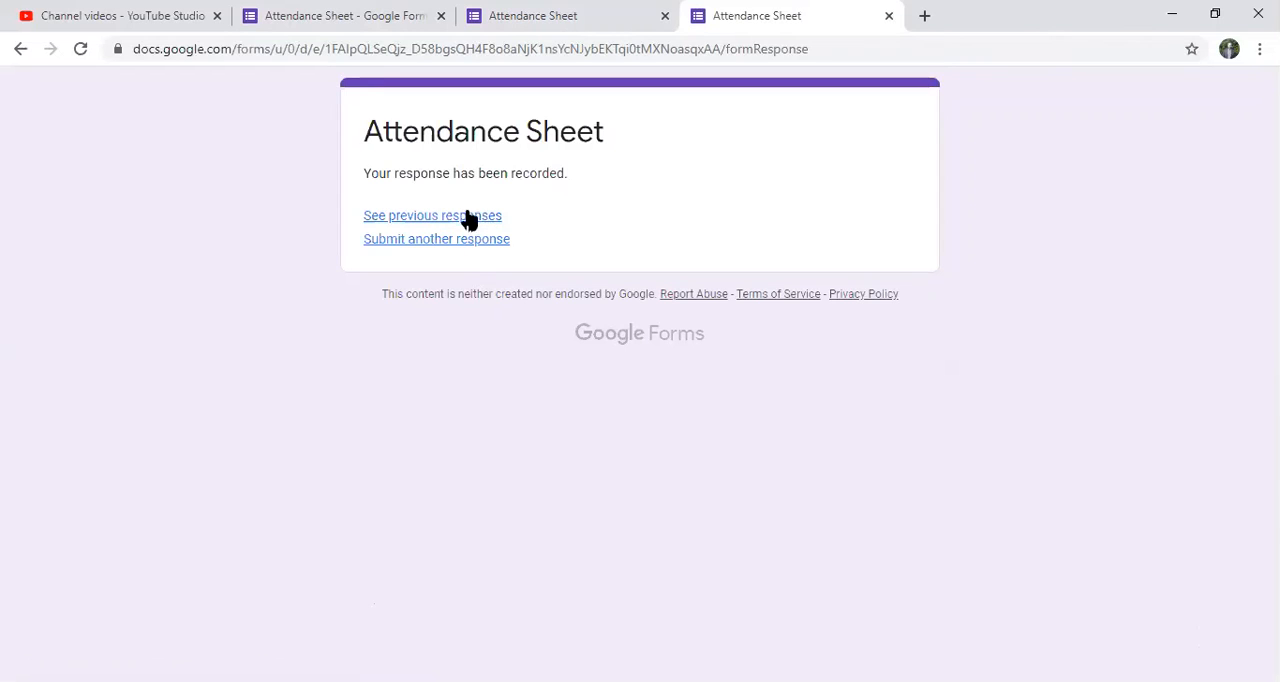
pyautogui.moveTo(504, 210)
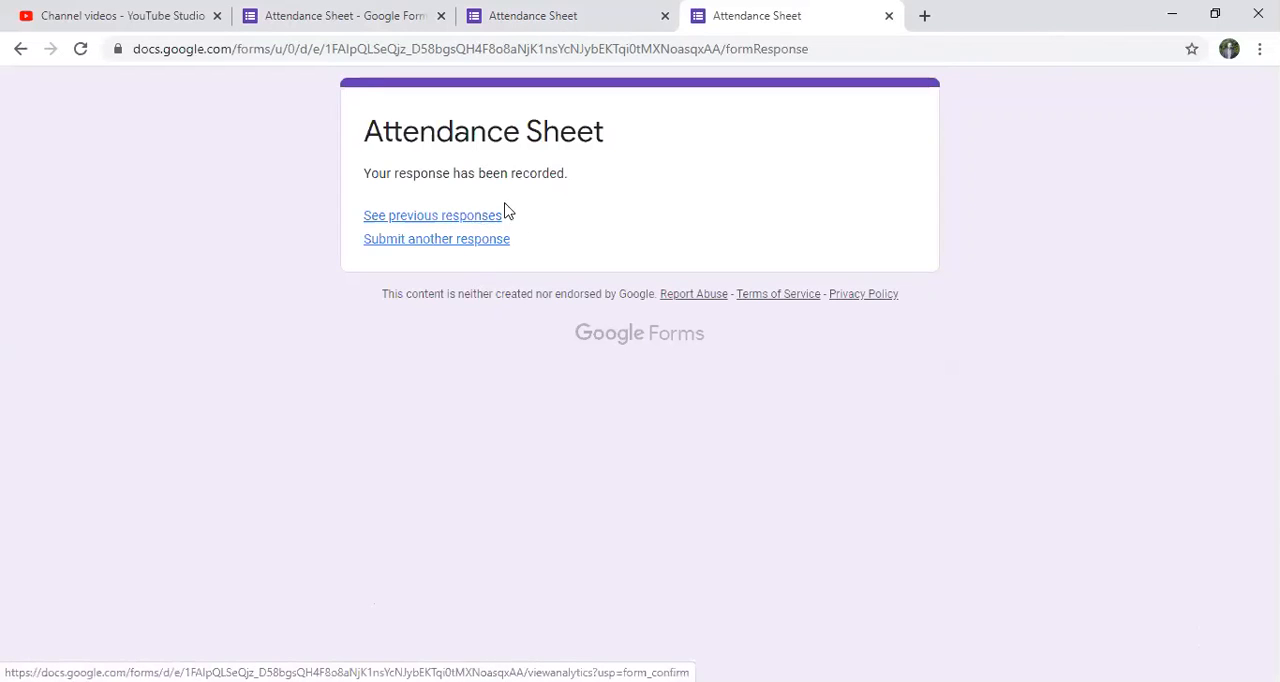
pyautogui.click(432, 216)
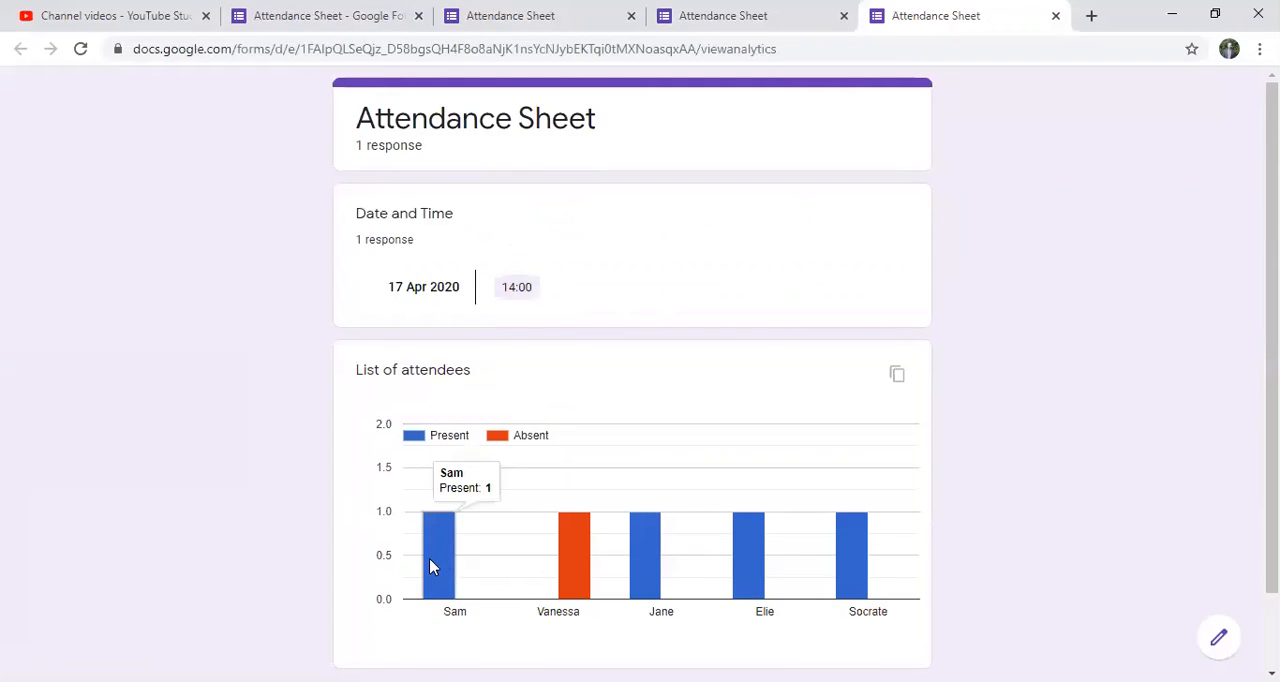
pyautogui.moveTo(596, 556)
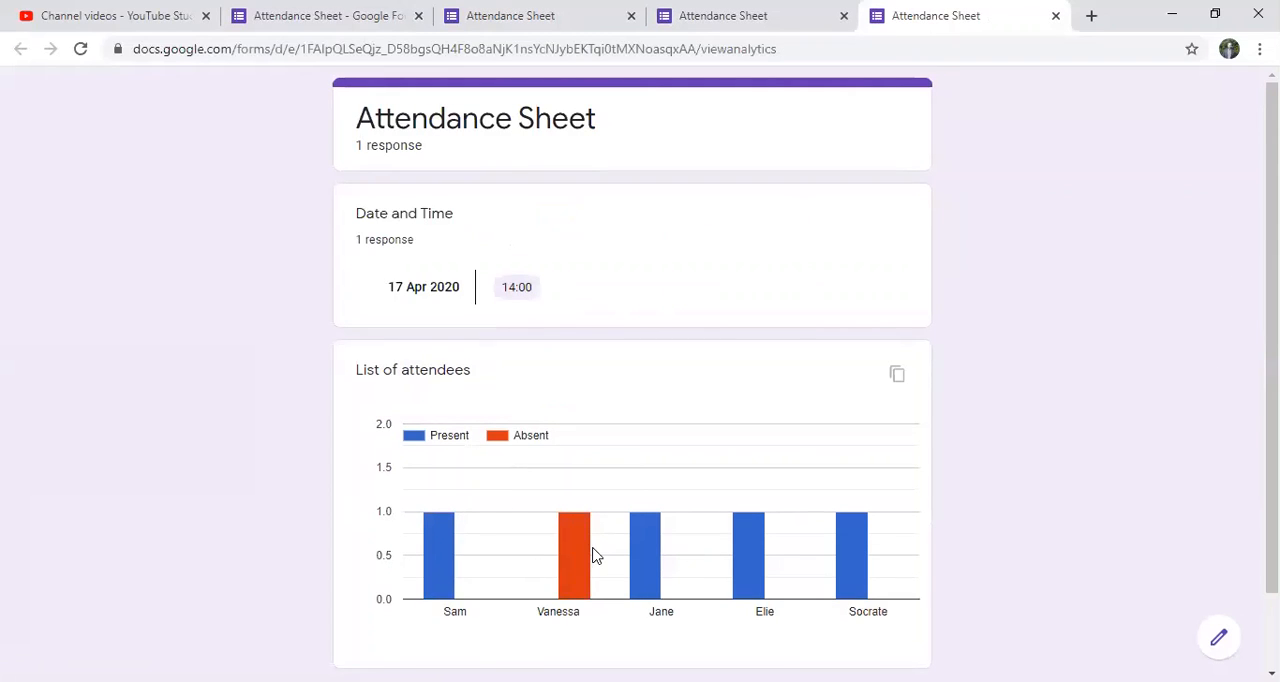
pyautogui.moveTo(438, 540)
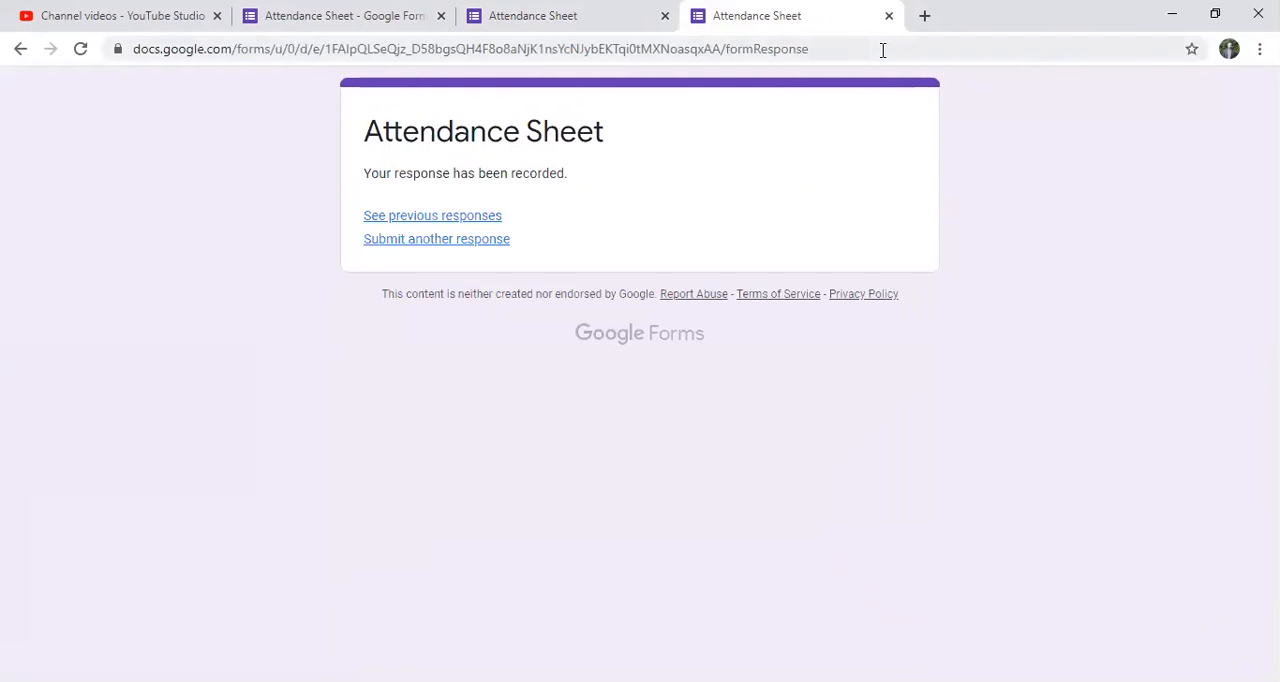
# - Reload the pre-filled form and answer 04/18/2020 at 14:00
pyautogui.click(640, 48)
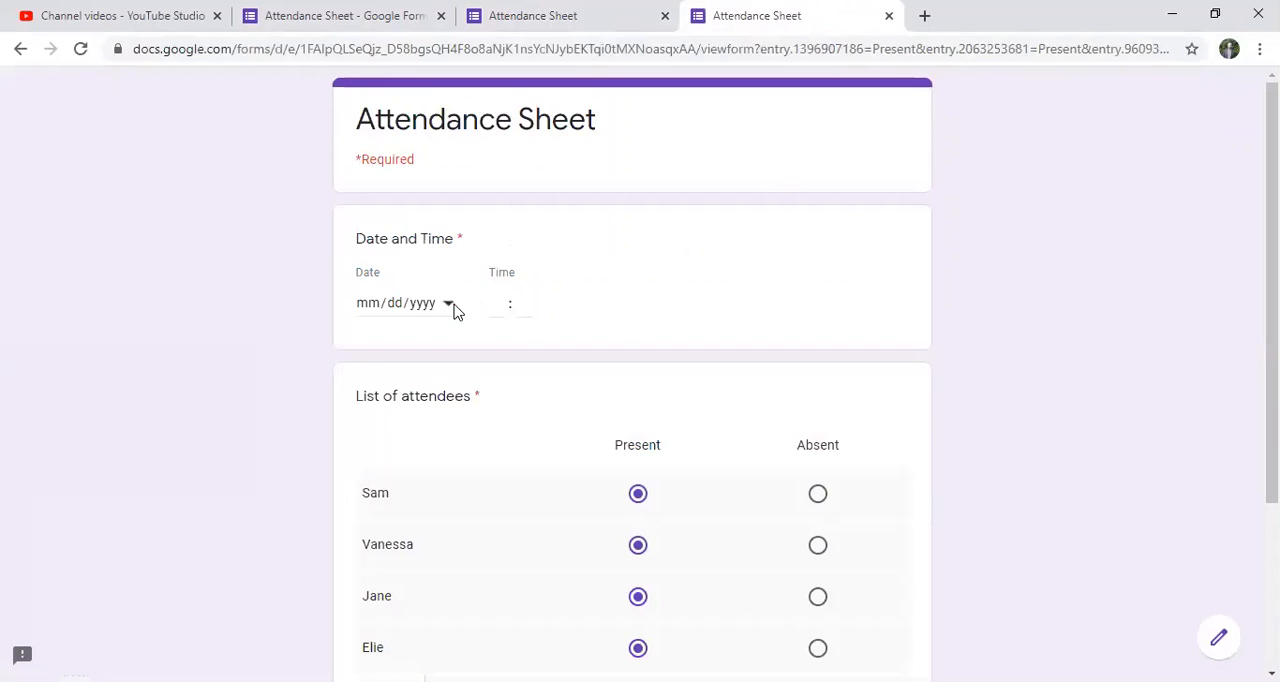
pyautogui.click(448, 302)
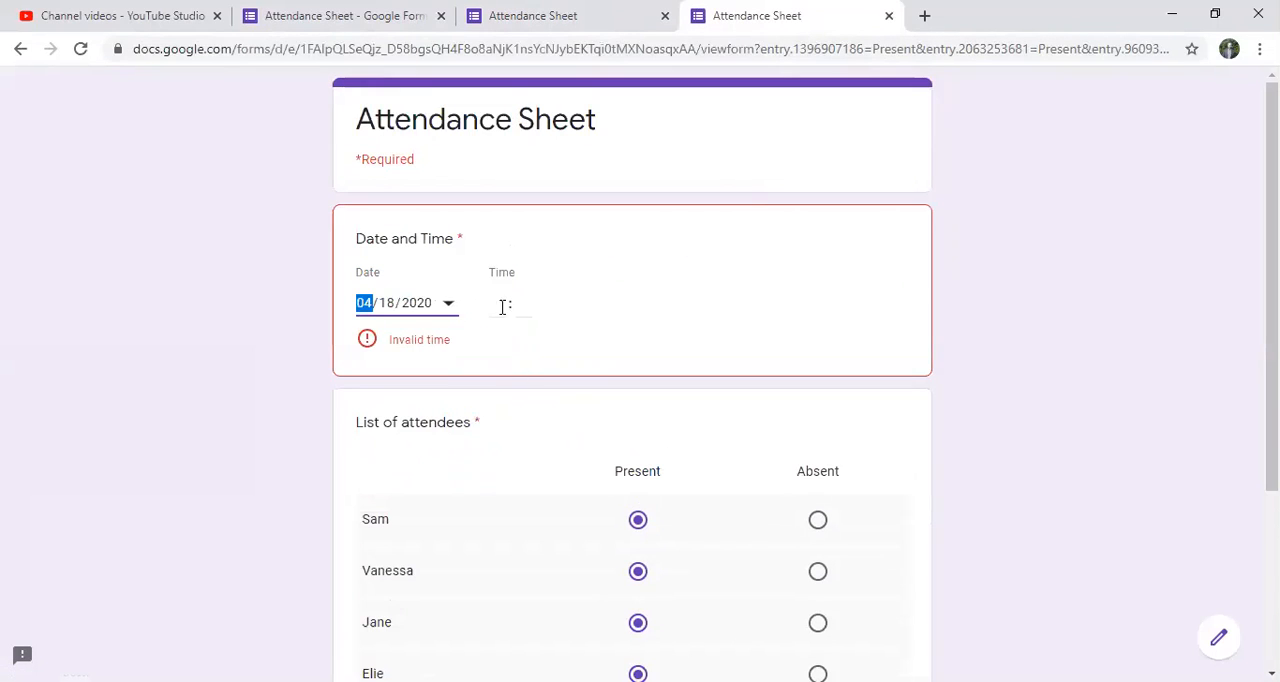
pyautogui.click(504, 304)
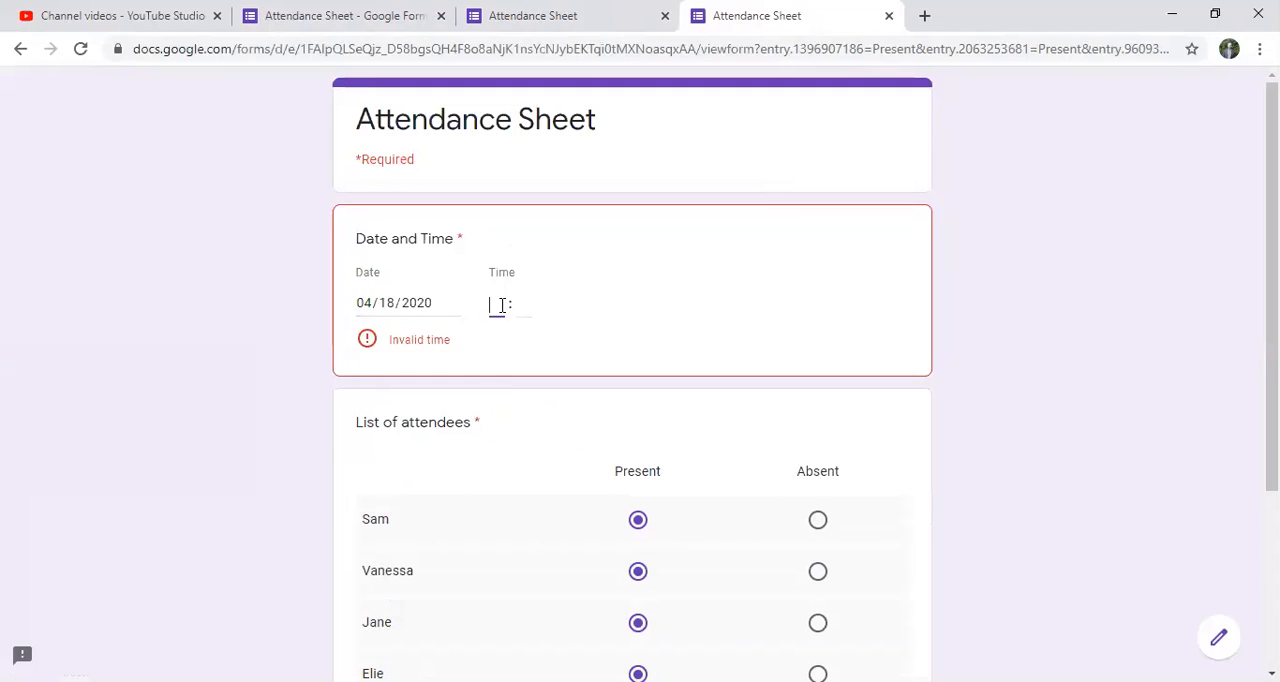
pyautogui.write('14')
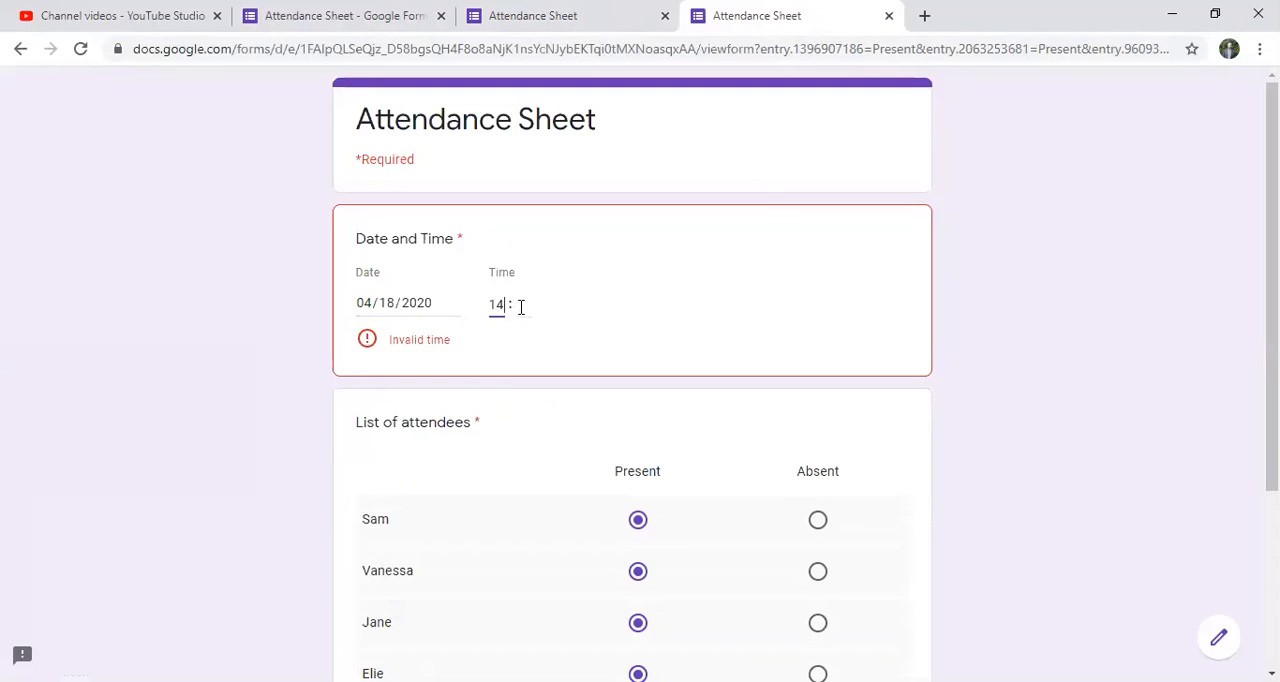
pyautogui.write('00')
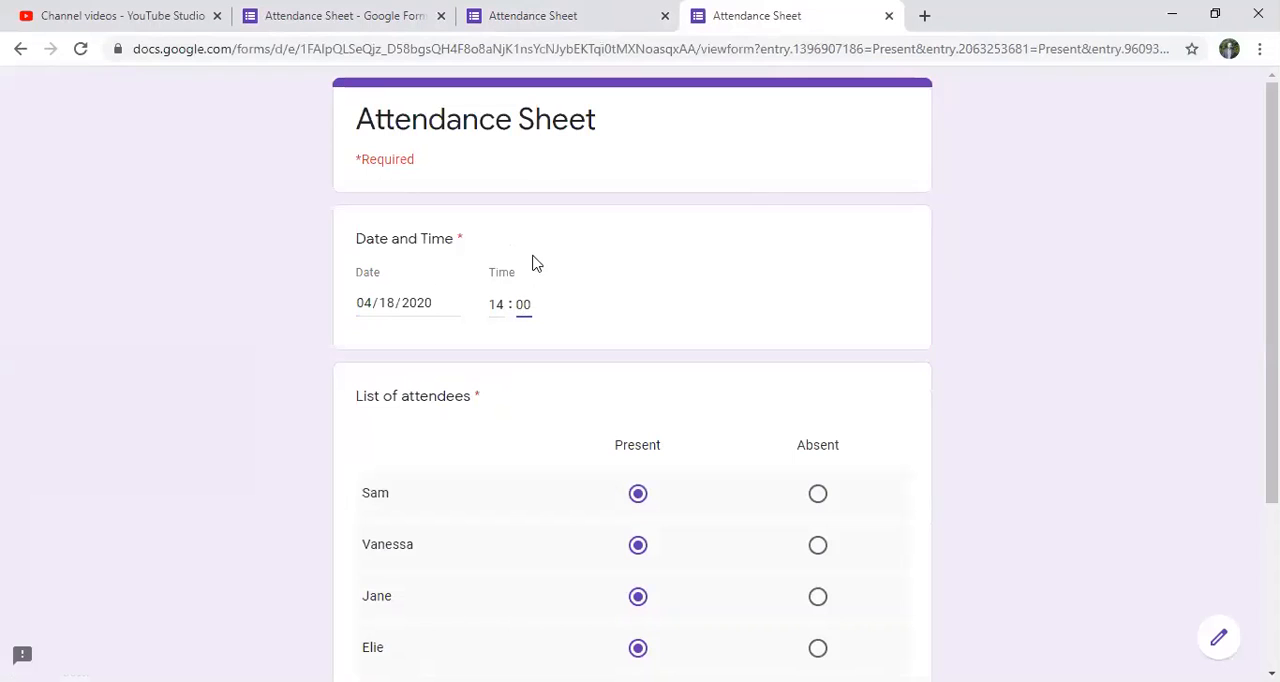
# - Mark Elie Absent and submit the second response
pyautogui.scroll(-3)
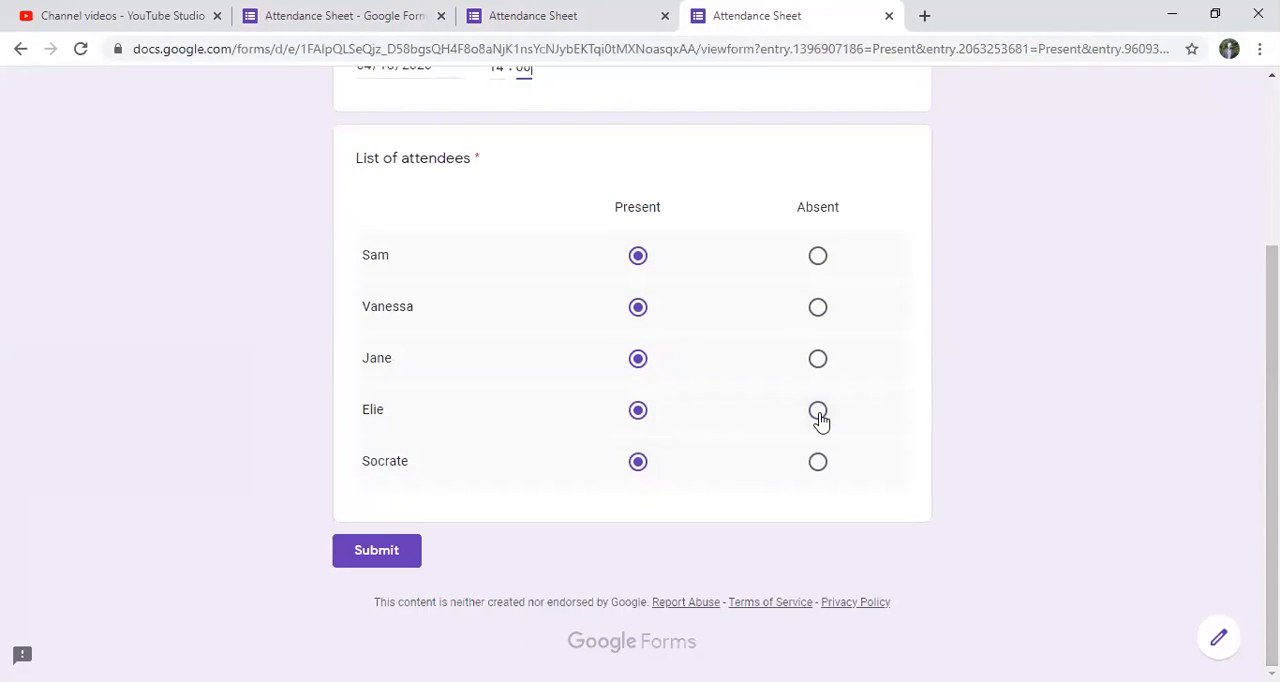
pyautogui.click(816, 410)
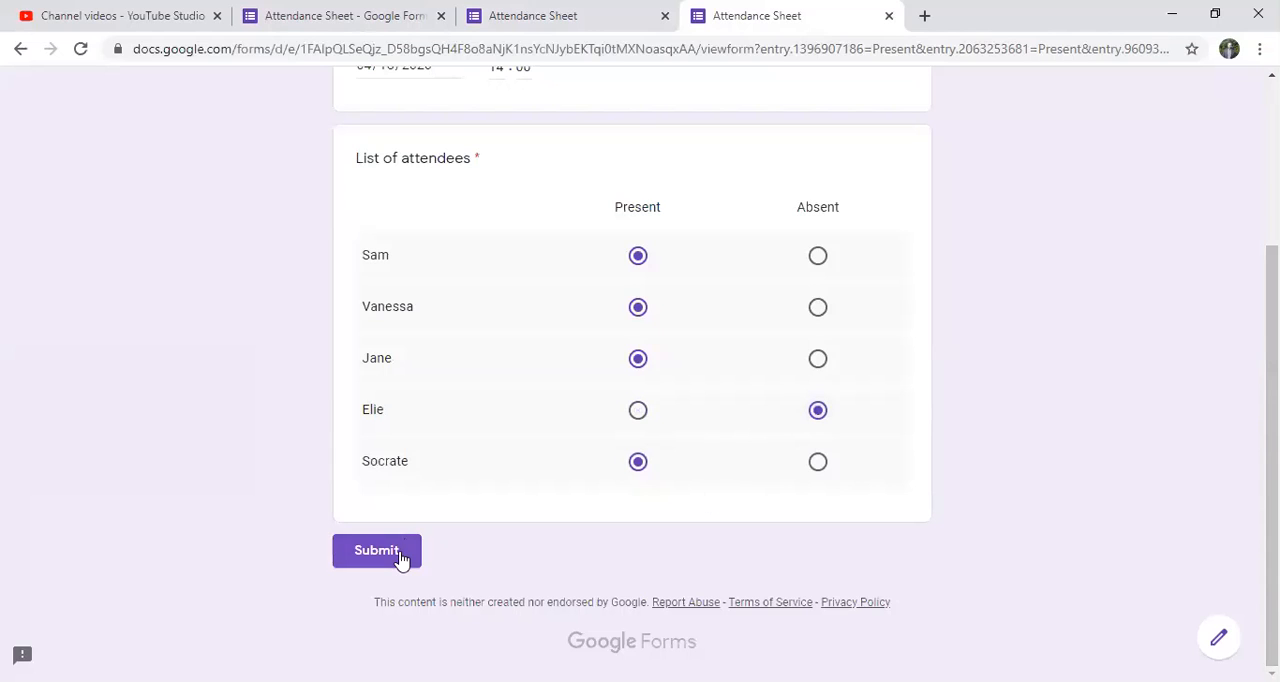
pyautogui.click(376, 550)
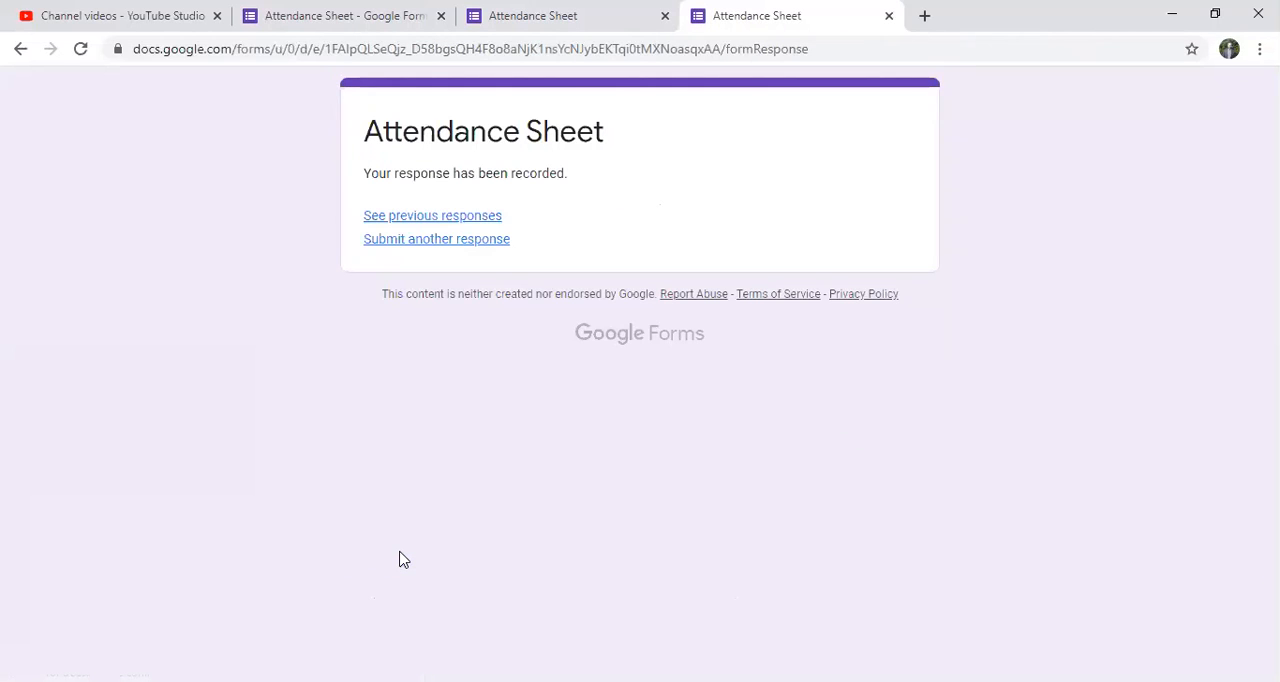
pyautogui.moveTo(574, 248)
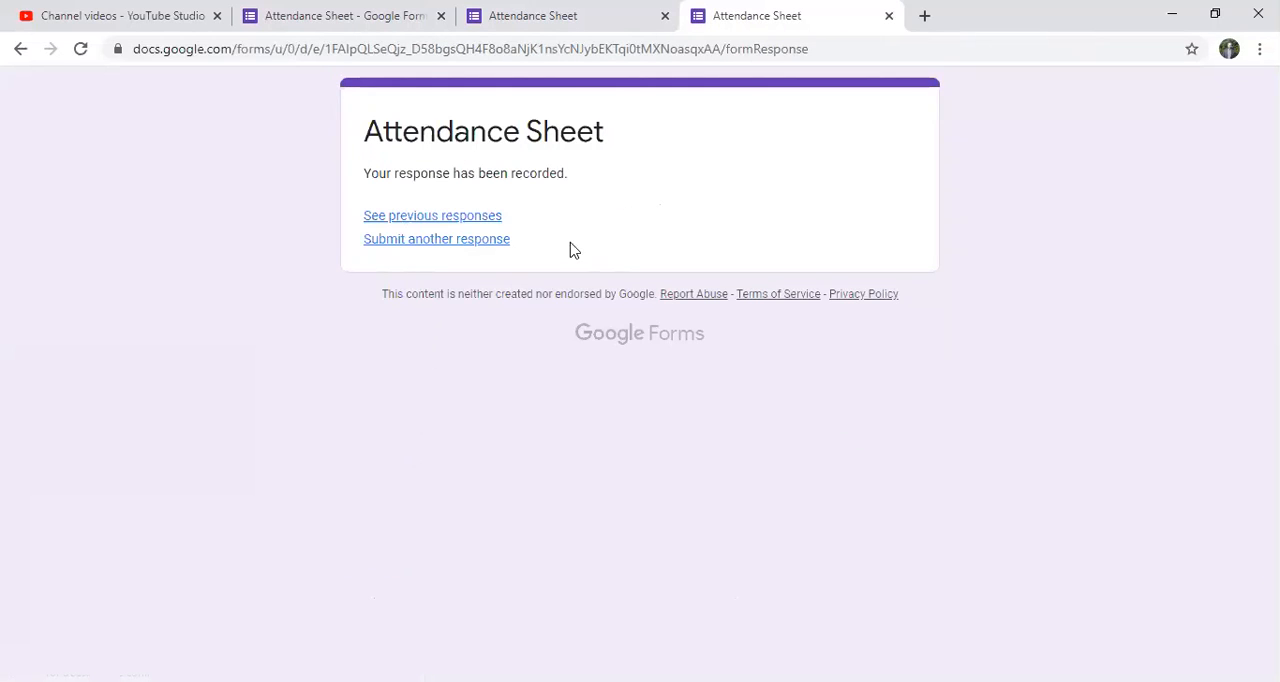
pyautogui.moveTo(622, 216)
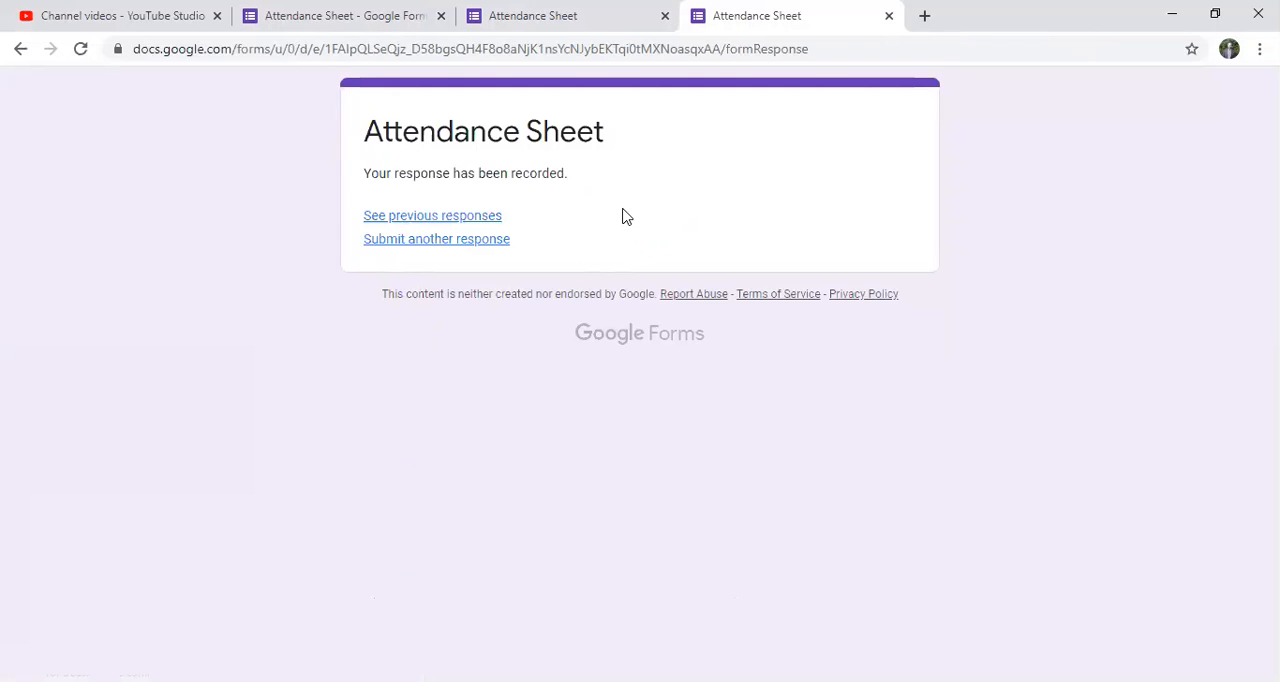
# - View the summary chart showing two responses with Vanessa and Elie each absent once
pyautogui.click(432, 216)
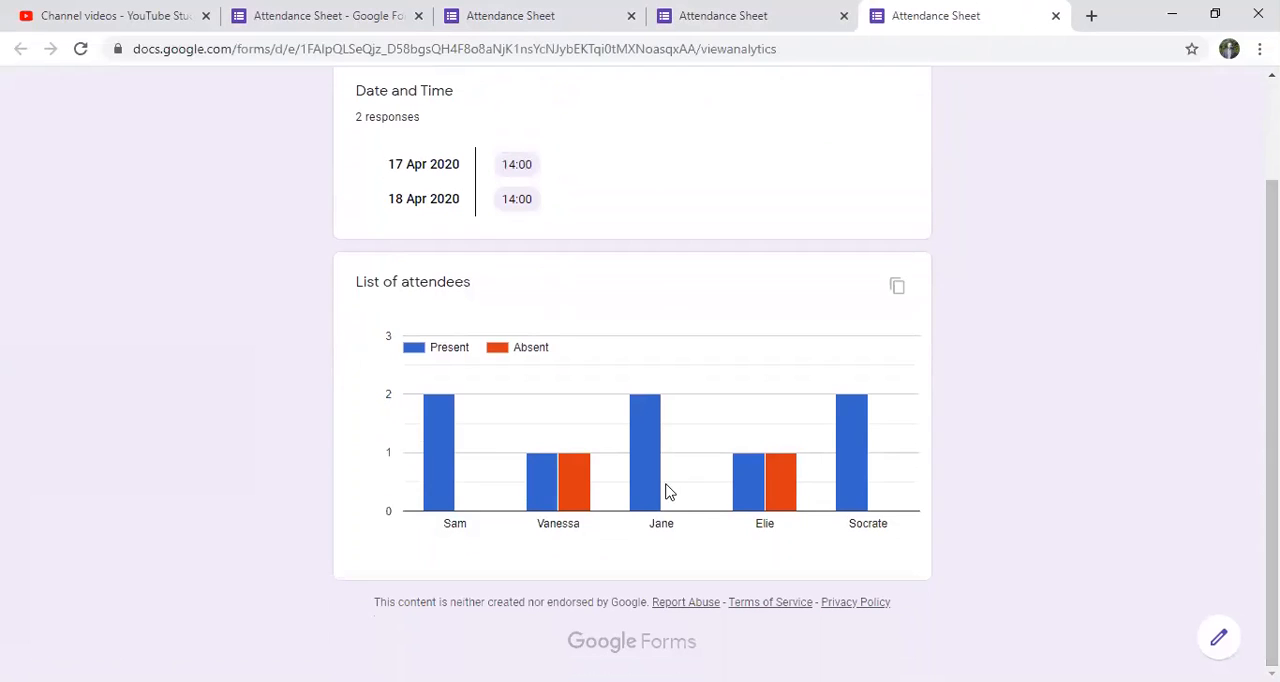
pyautogui.moveTo(440, 450)
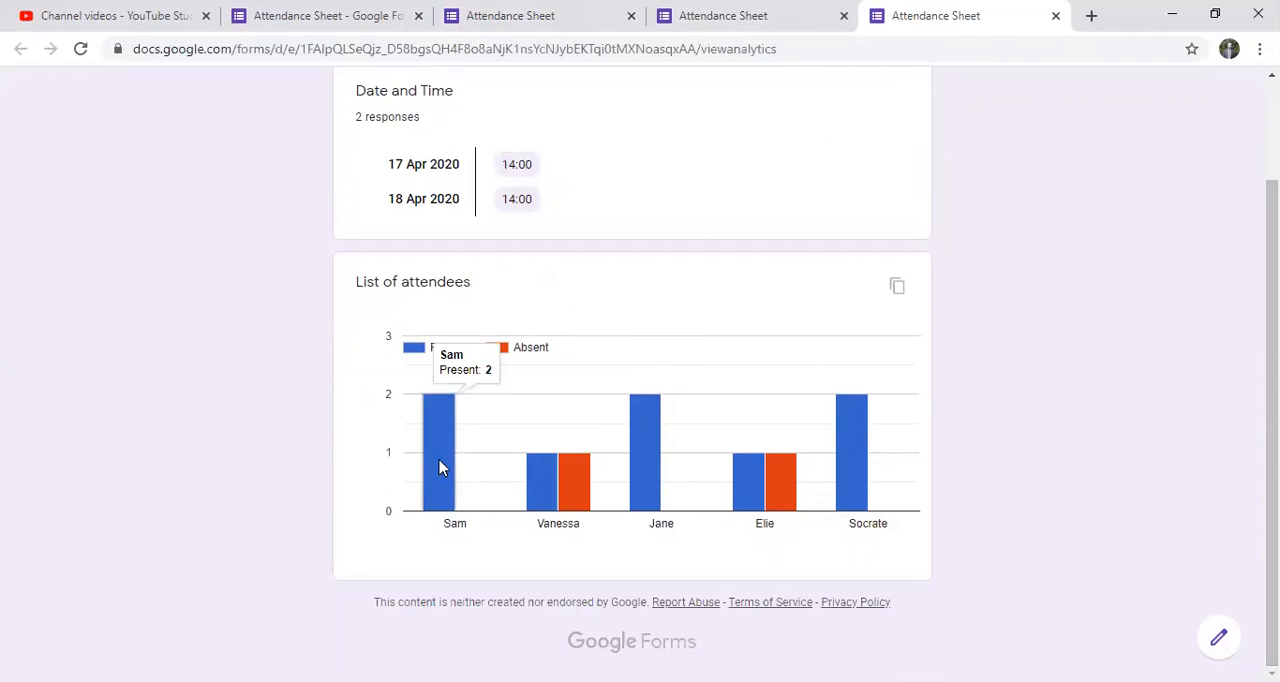
pyautogui.moveTo(576, 492)
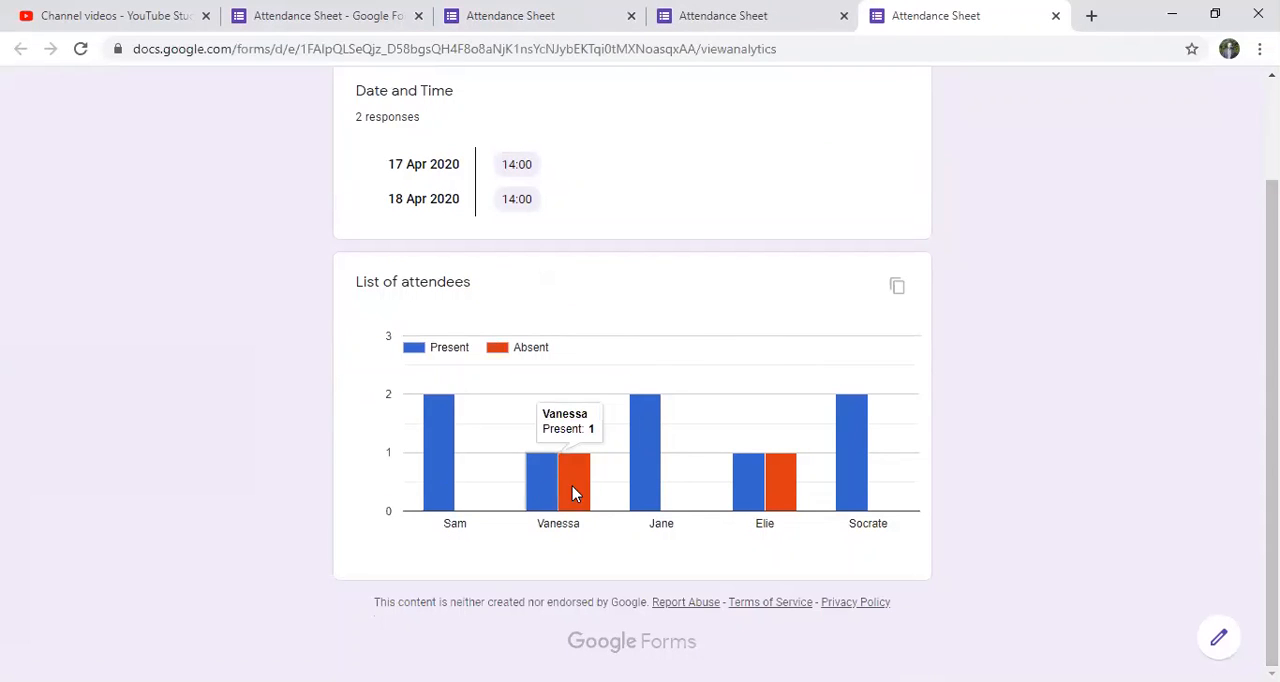
pyautogui.moveTo(780, 500)
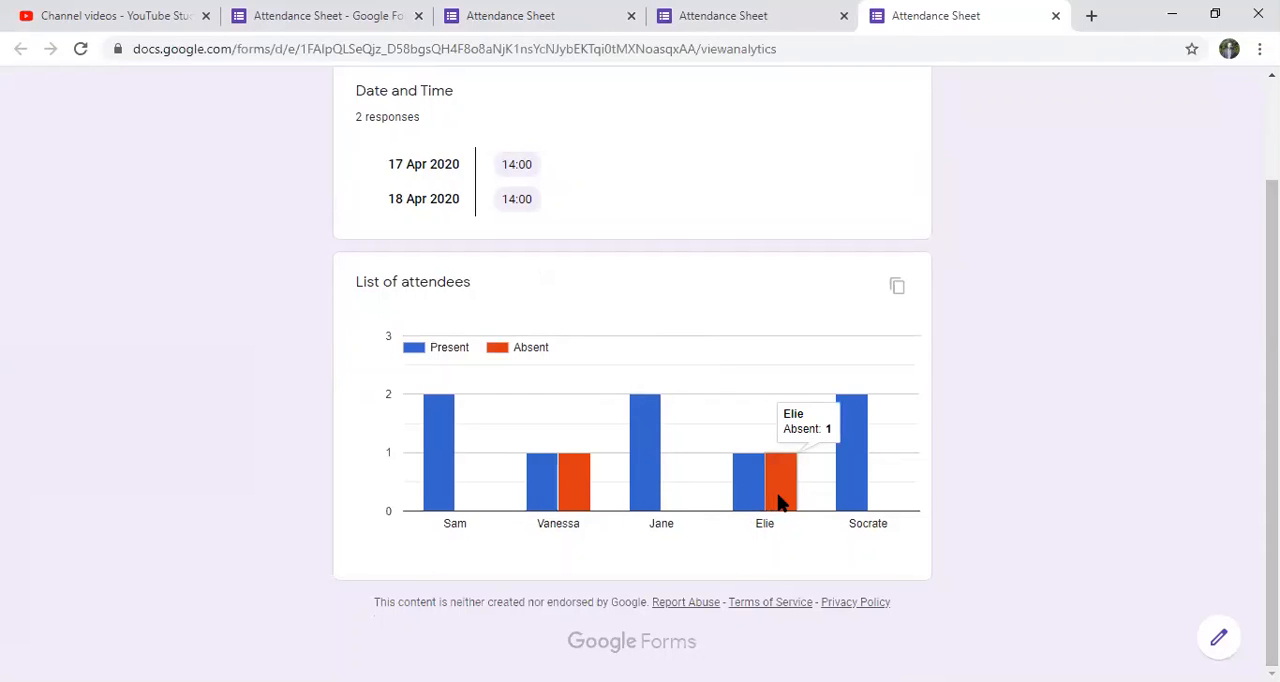